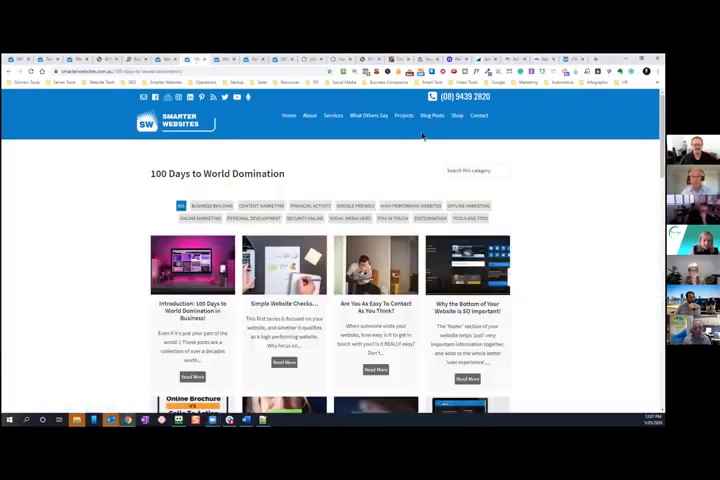
Show the Blog Posts categories, then go to the Smarter Websites home page
{"action": "left_click", "coordinate": [397, 195]}
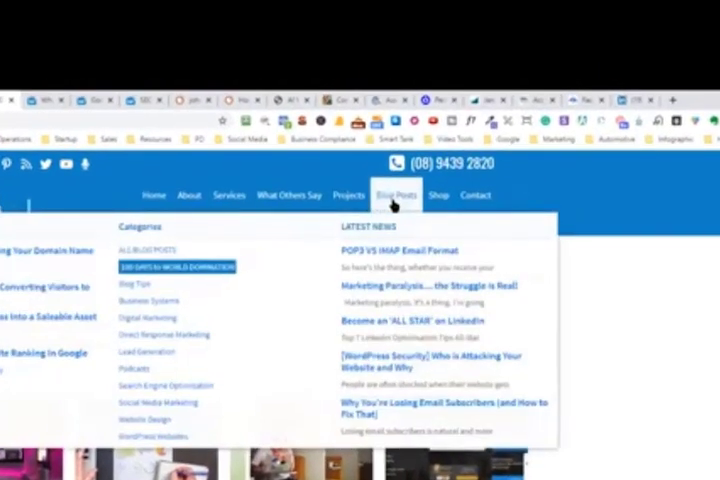
{"action": "mouse_move", "coordinate": [185, 288]}
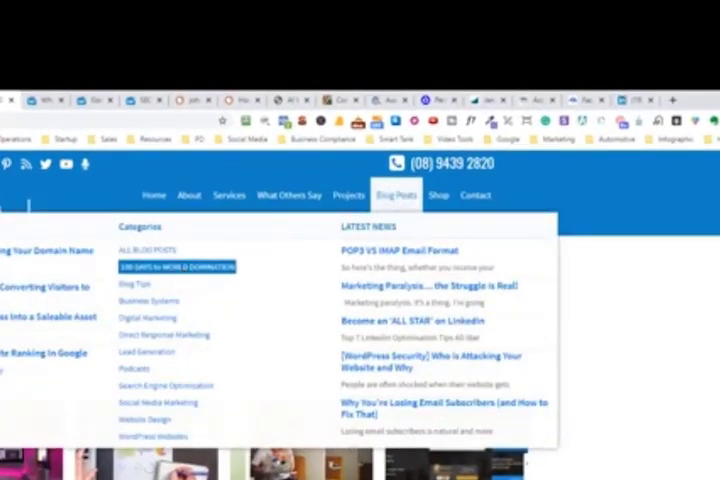
{"action": "left_click", "coordinate": [177, 266]}
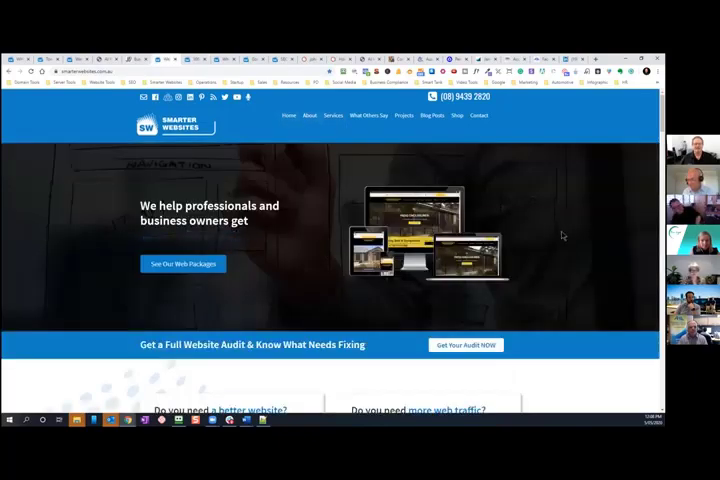
{"action": "scroll", "scroll_direction": "down", "scroll_amount": 3}
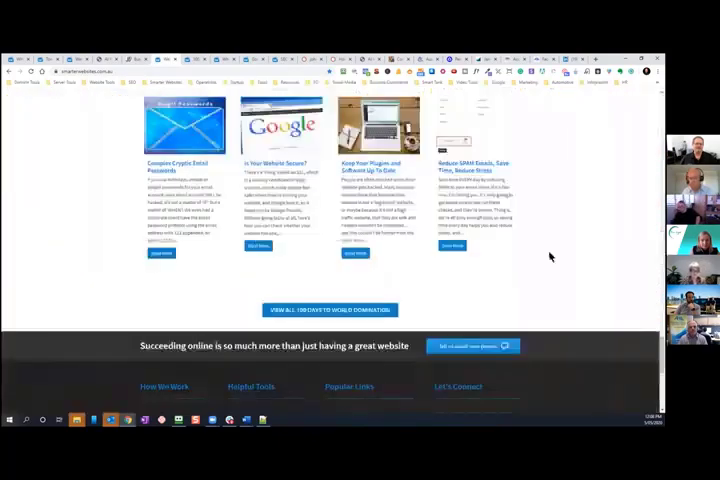
{"action": "scroll", "scroll_direction": "down", "scroll_amount": 3}
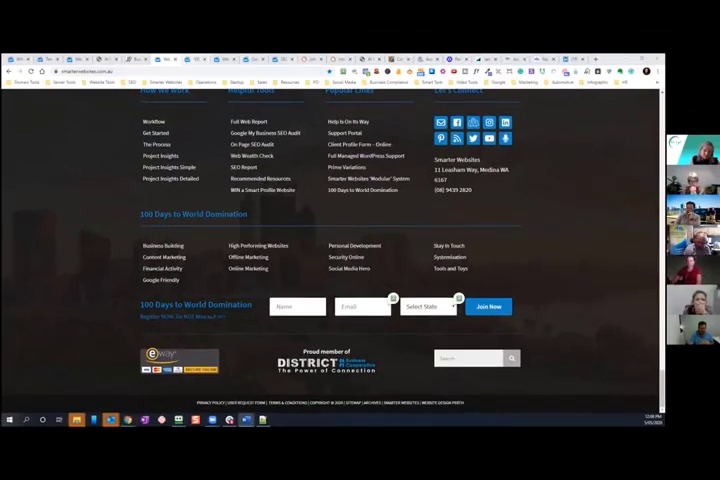
{"action": "scroll", "scroll_direction": "up", "scroll_amount": 3}
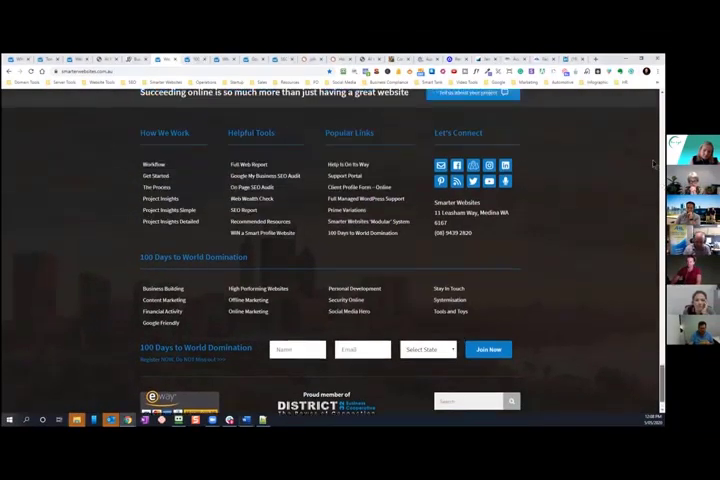
{"action": "scroll", "scroll_direction": "up", "scroll_amount": 3}
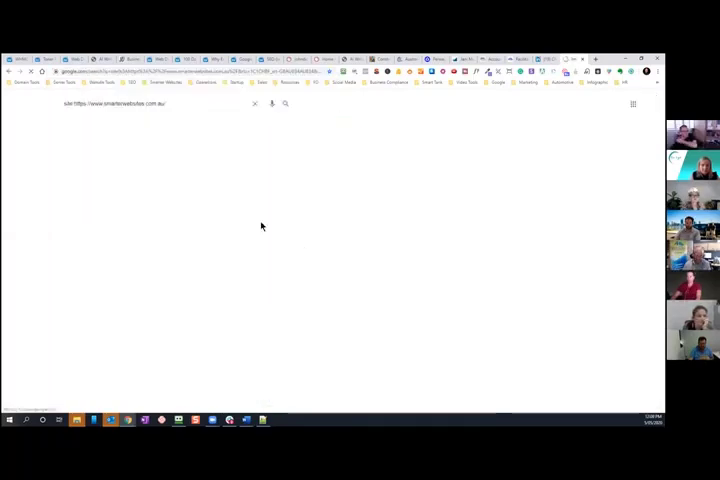
Run the site:smarterwebsites.com.au Google search to list about 993 indexed pages
{"action": "key", "text": "enter"}
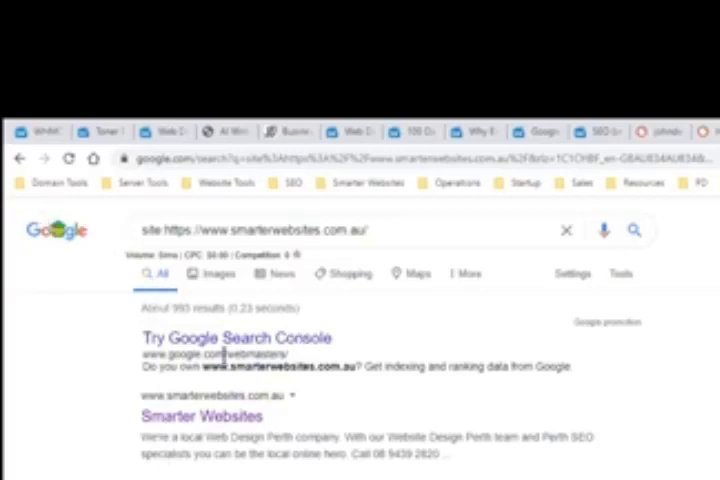
{"action": "mouse_move", "coordinate": [330, 315]}
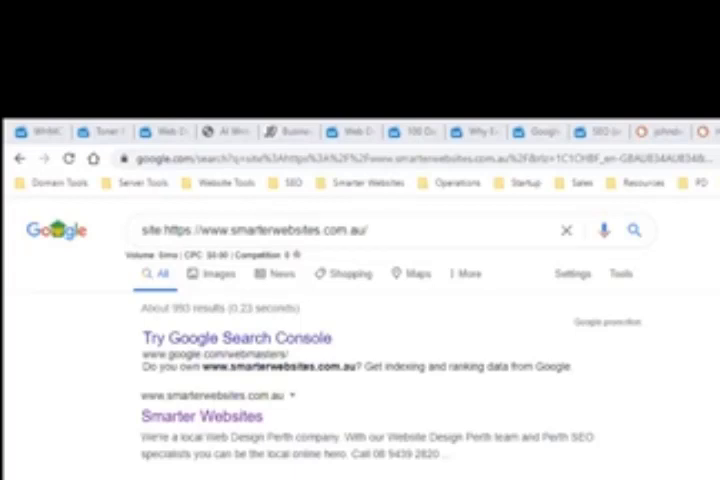
Type 'micros' in the address bar to see Microsoft autocomplete suggestions
{"action": "type", "text": "micro"}
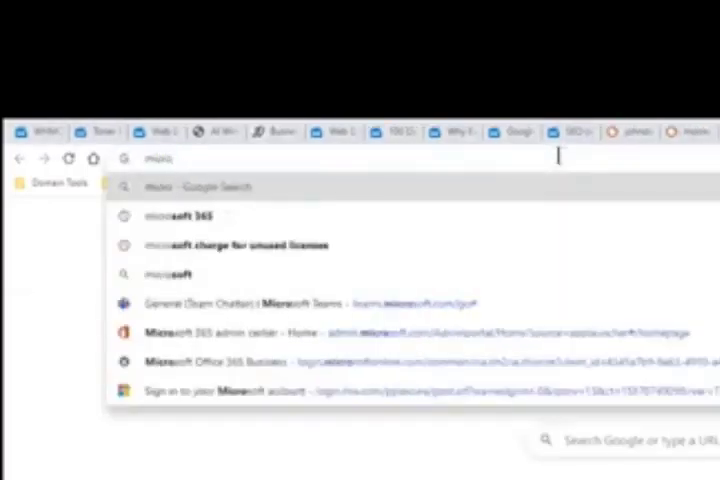
{"action": "type", "text": "s"}
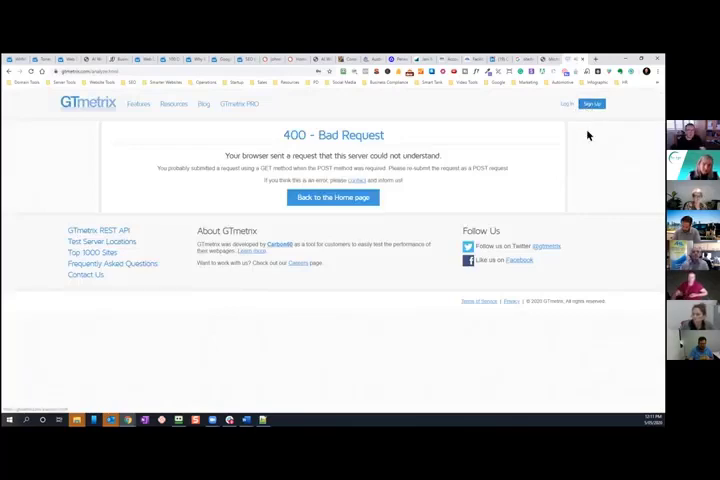
{"action": "mouse_move", "coordinate": [346, 162]}
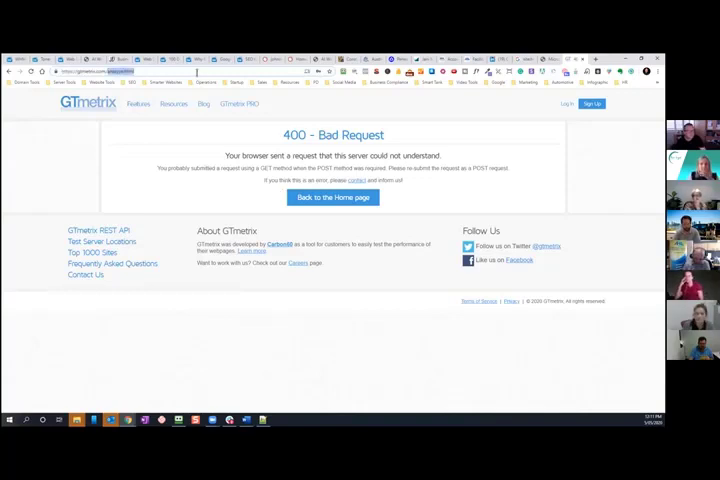
Edit the GTmetrix URL to reach the dashboard of previously tested sites
{"action": "left_click", "coordinate": [150, 71]}
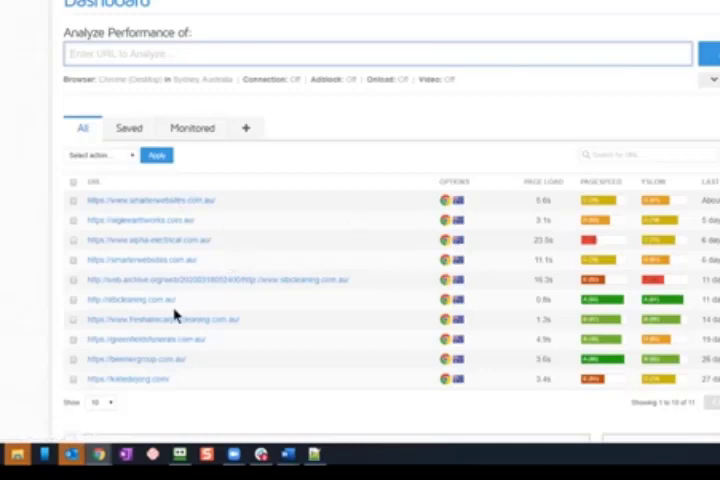
{"action": "mouse_move", "coordinate": [185, 200]}
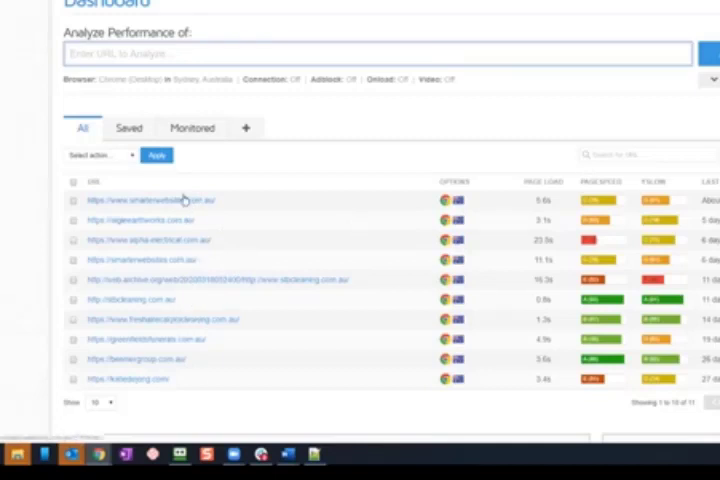
{"action": "mouse_move", "coordinate": [474, 218]}
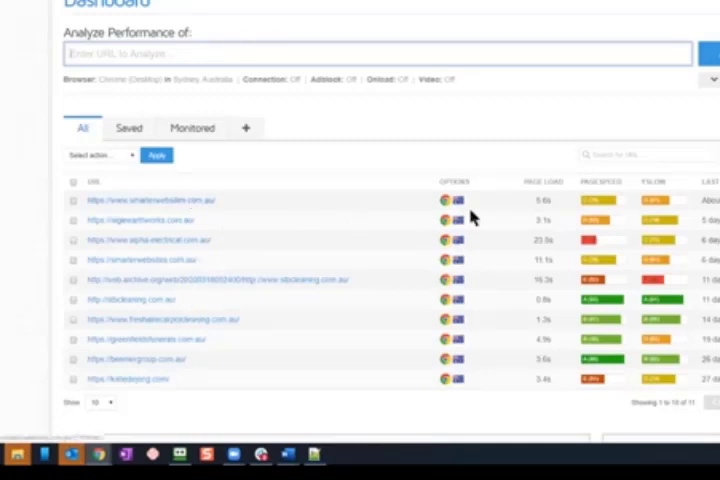
{"action": "left_click", "coordinate": [380, 54]}
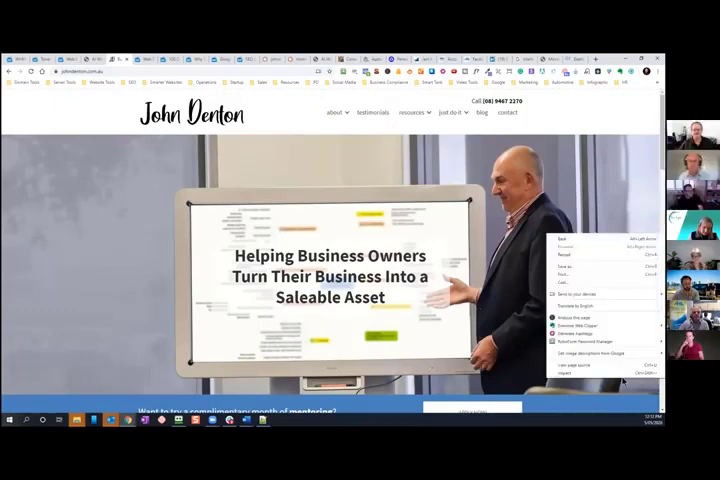
Open View page source for the John Denton homepage from the right-click menu
{"action": "left_click", "coordinate": [127, 291]}
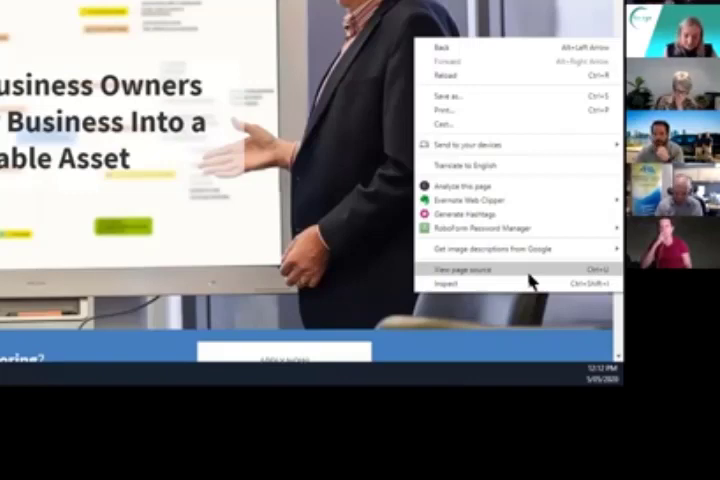
{"action": "left_click", "coordinate": [457, 268]}
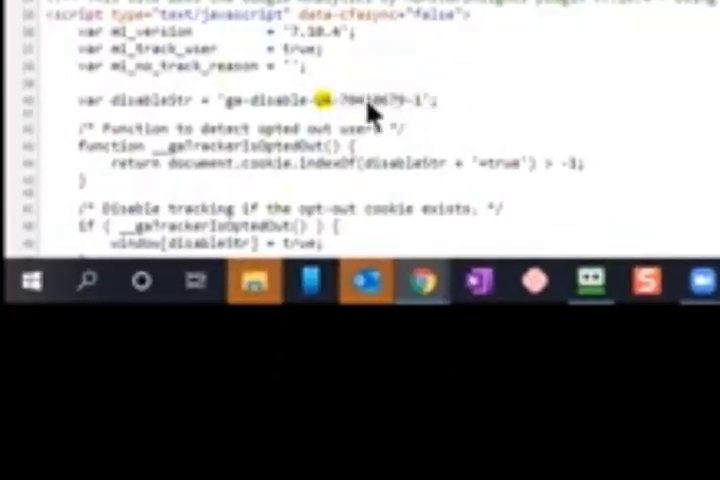
Highlight the Google Analytics UA tracking ID in the page source
{"action": "left_click_drag", "start_coordinate": [320, 100], "coordinate": [440, 100]}
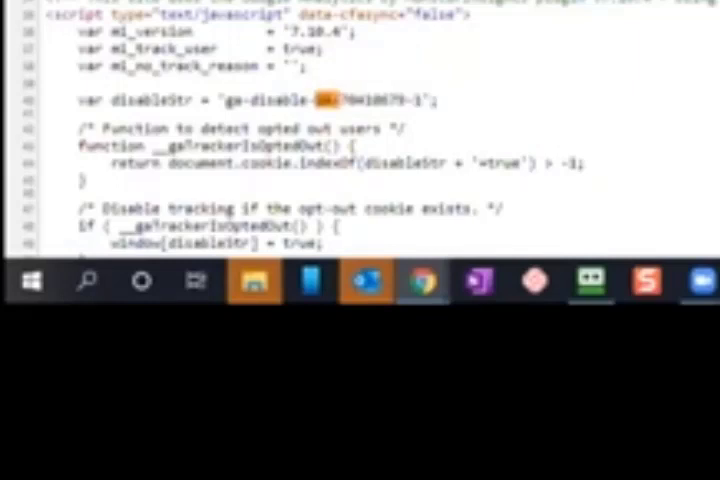
{"action": "mouse_move", "coordinate": [390, 118]}
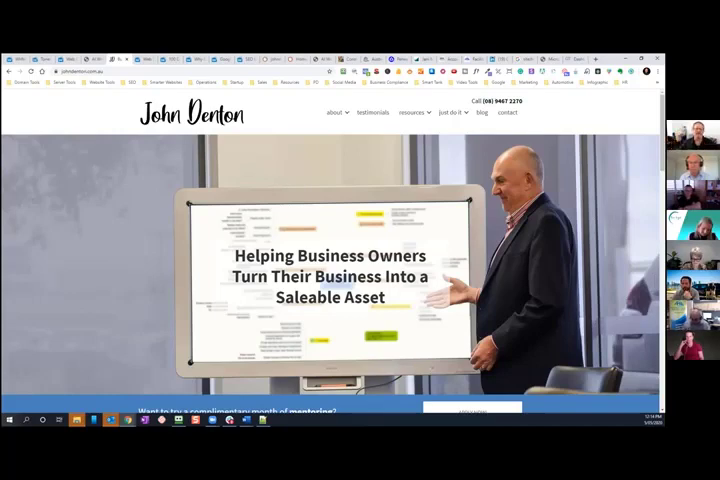
{"action": "mouse_move", "coordinate": [408, 292]}
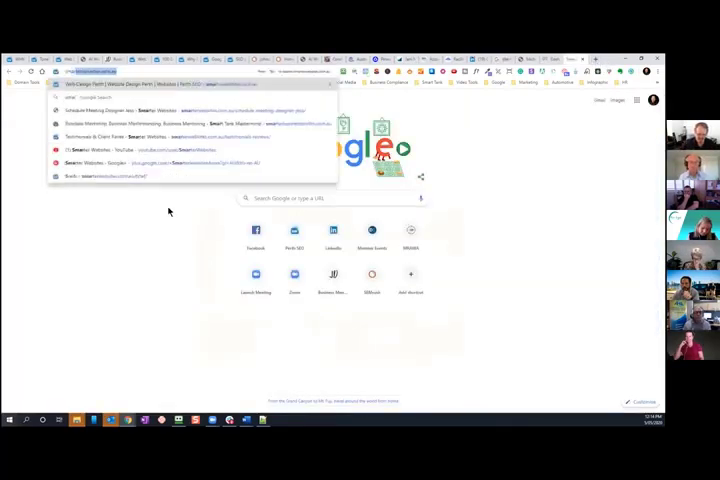
Type 'smarter websites' into the new tab's address bar
{"action": "type", "text": "smarter websites"}
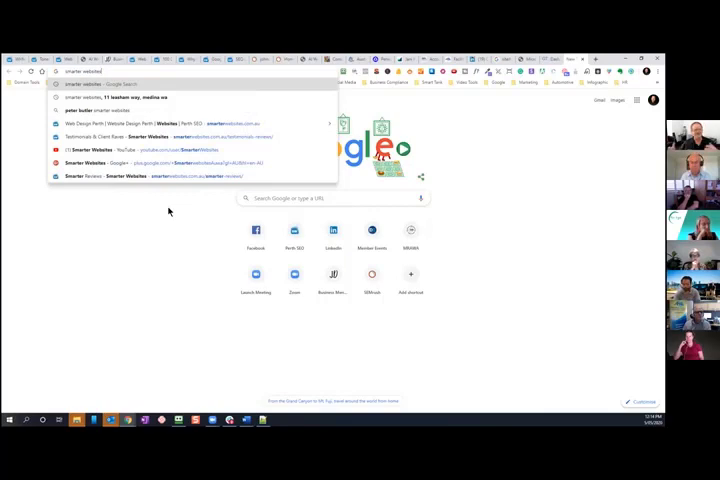
{"action": "mouse_move", "coordinate": [105, 221]}
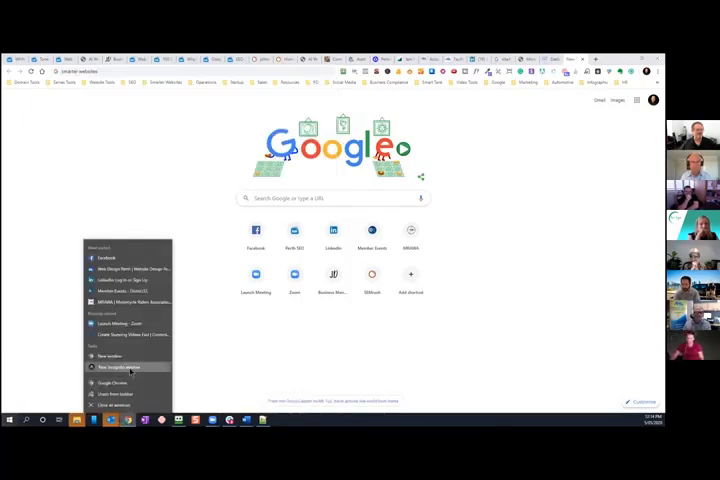
Open a new incognito window from the Chrome taskbar icon
{"action": "left_click", "coordinate": [115, 366]}
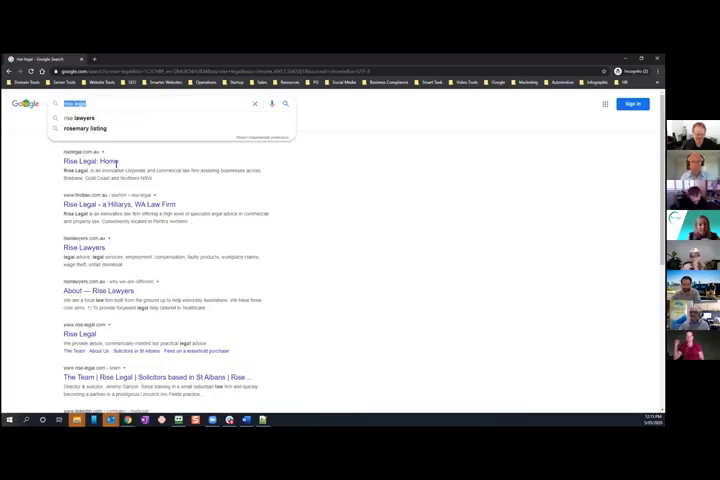
{"action": "type", "text": "andrew huffer"}
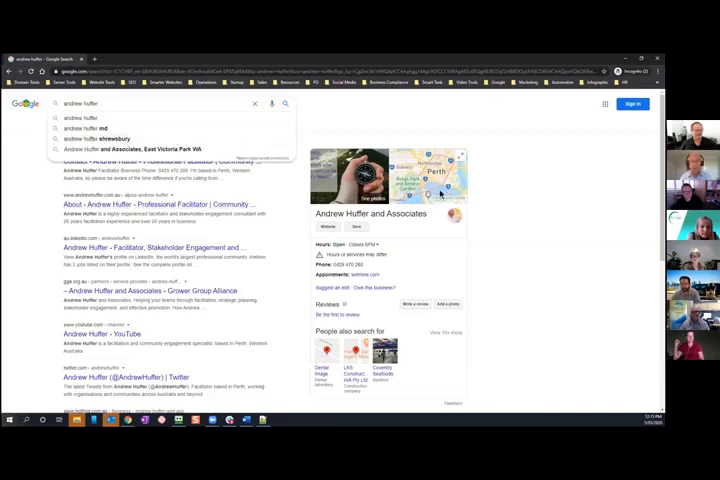
{"action": "mouse_move", "coordinate": [508, 301]}
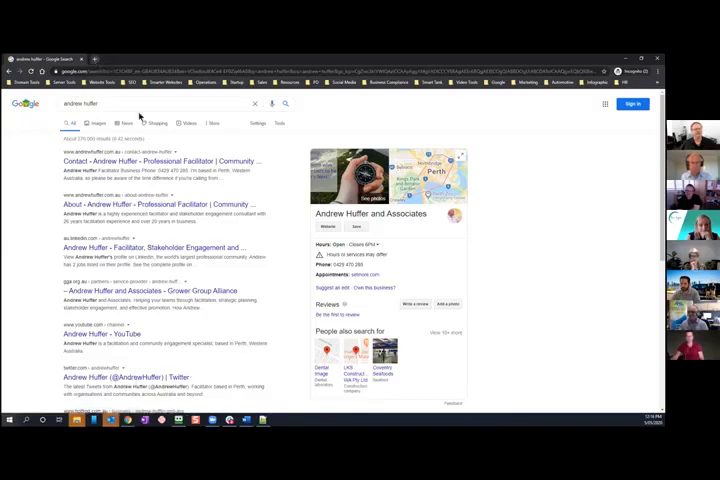
{"action": "left_click", "coordinate": [96, 59]}
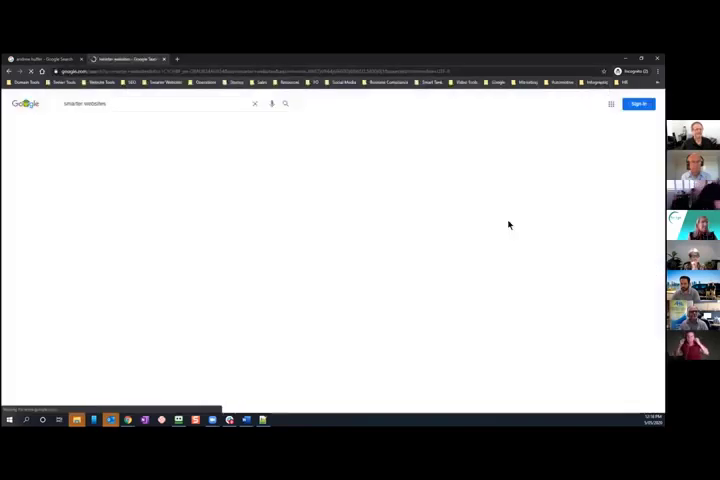
Scroll the 'smarter websites' results through the business panel's products and customer reviews
{"action": "left_click", "coordinate": [286, 103]}
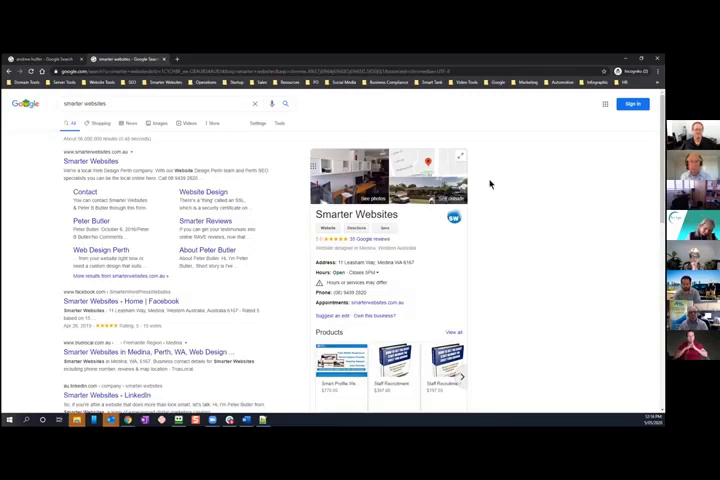
{"action": "scroll", "scroll_direction": "down", "scroll_amount": 3}
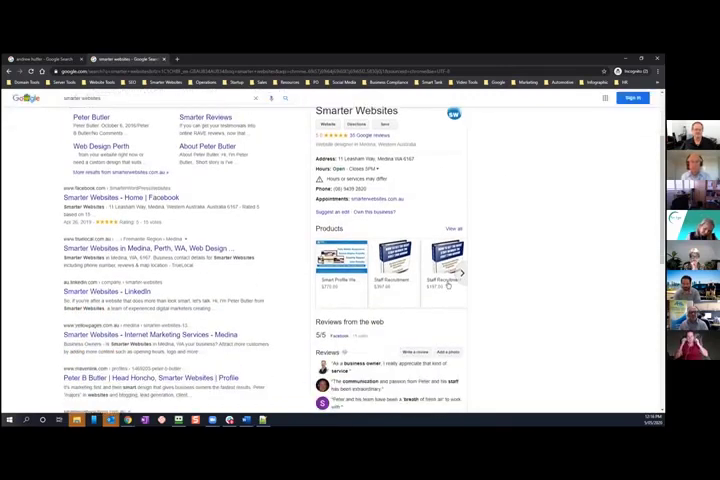
{"action": "scroll", "scroll_direction": "down", "scroll_amount": 3}
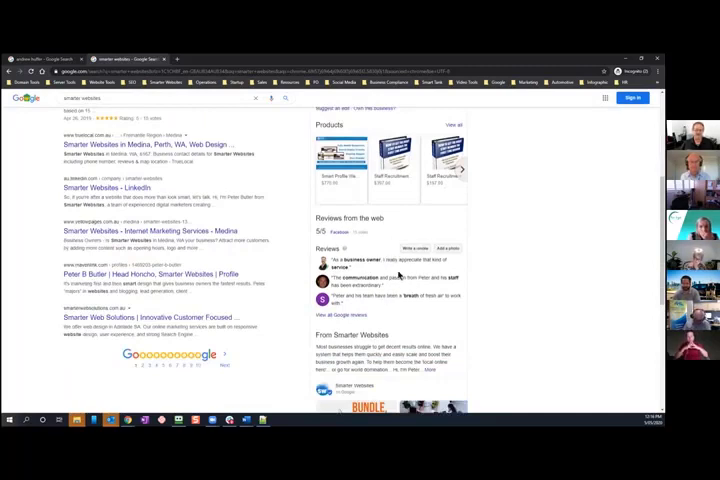
{"action": "scroll", "scroll_direction": "down", "scroll_amount": 3}
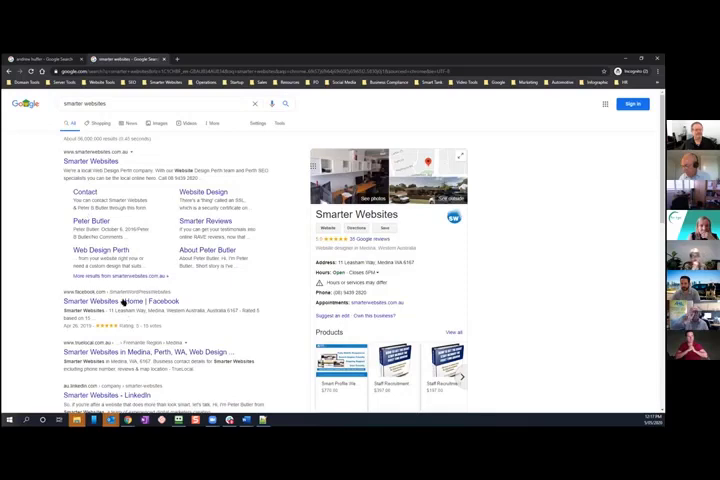
{"action": "scroll", "scroll_direction": "down", "scroll_amount": 3}
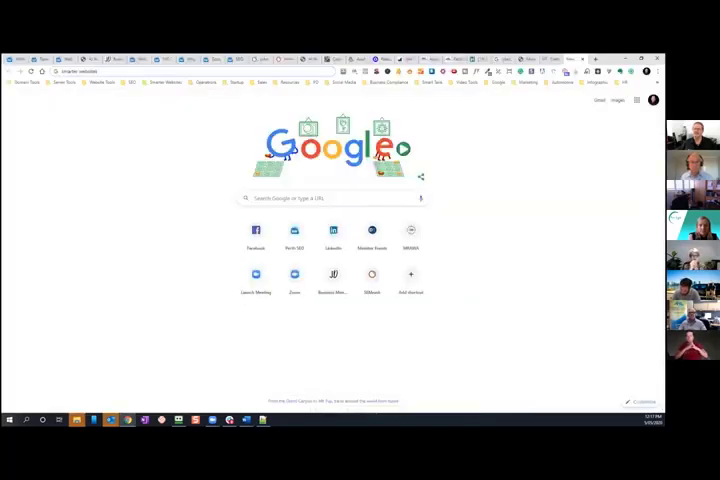
{"action": "mouse_move", "coordinate": [560, 273]}
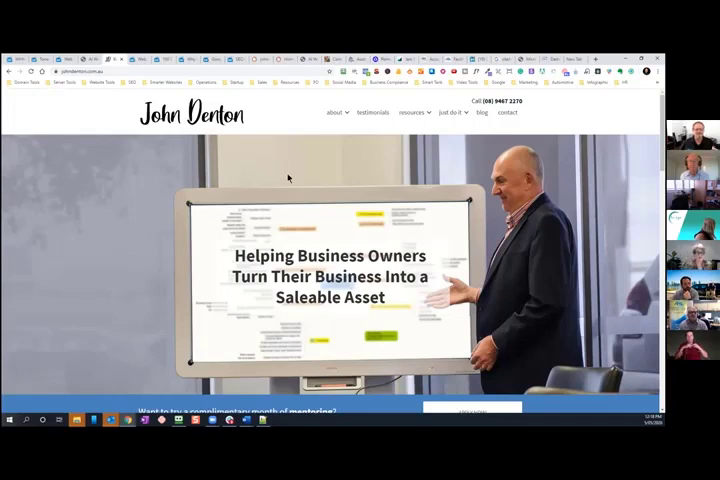
{"action": "mouse_move", "coordinate": [124, 200]}
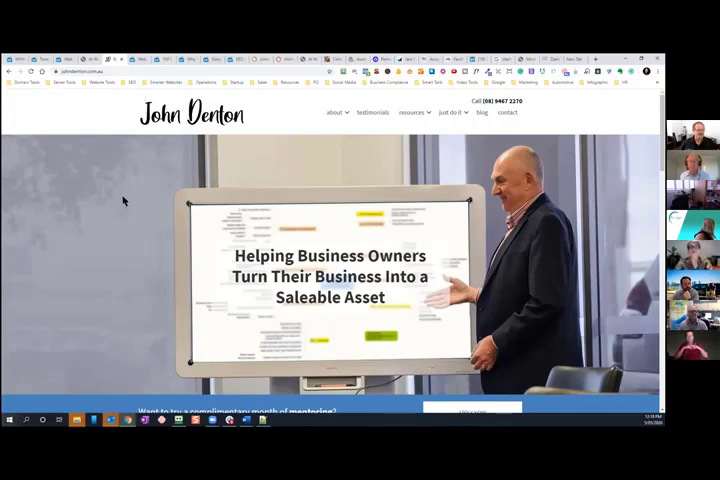
{"action": "mouse_move", "coordinate": [112, 130]}
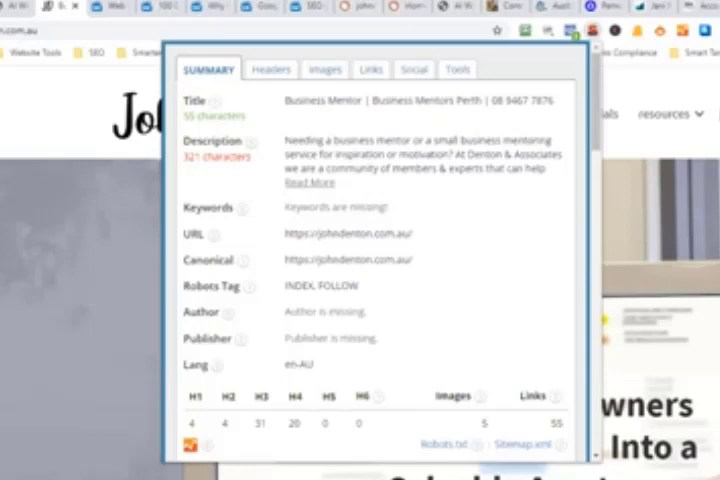
{"action": "mouse_move", "coordinate": [680, 228]}
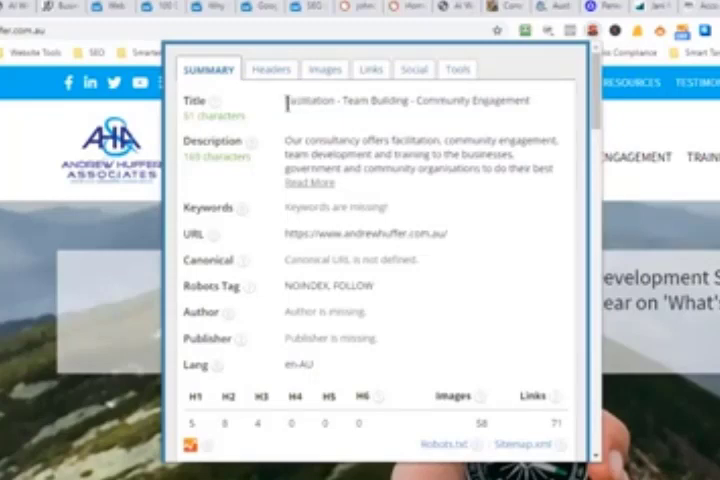
Highlight the Andrew Huffer title and expand the full 169-character meta description
{"action": "double_click", "coordinate": [305, 100]}
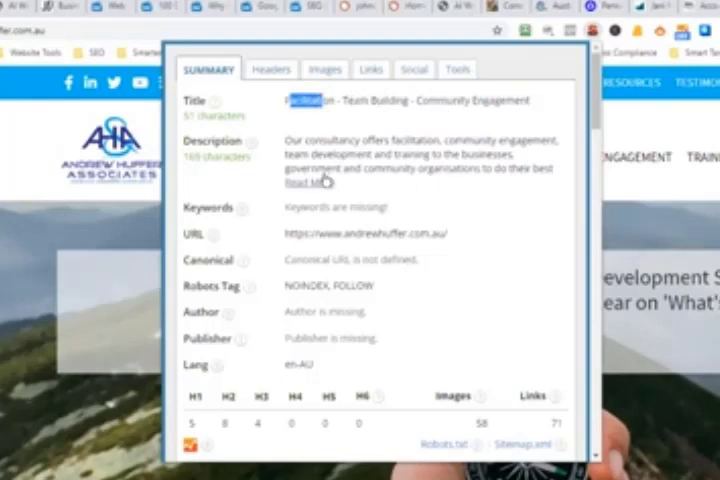
{"action": "mouse_move", "coordinate": [246, 142]}
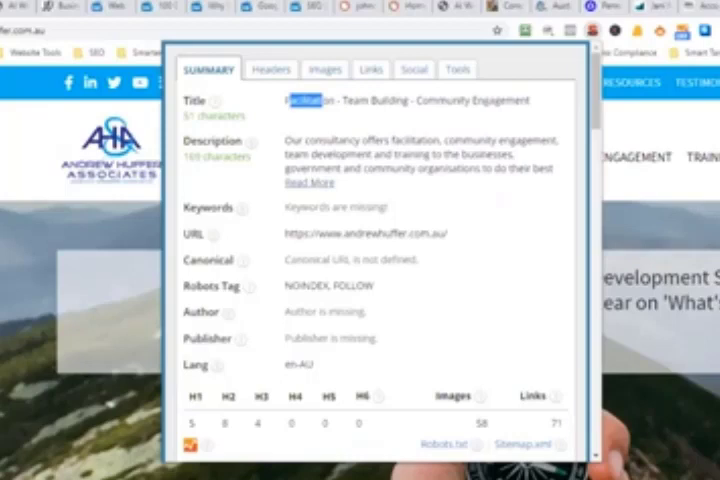
{"action": "mouse_move", "coordinate": [583, 265]}
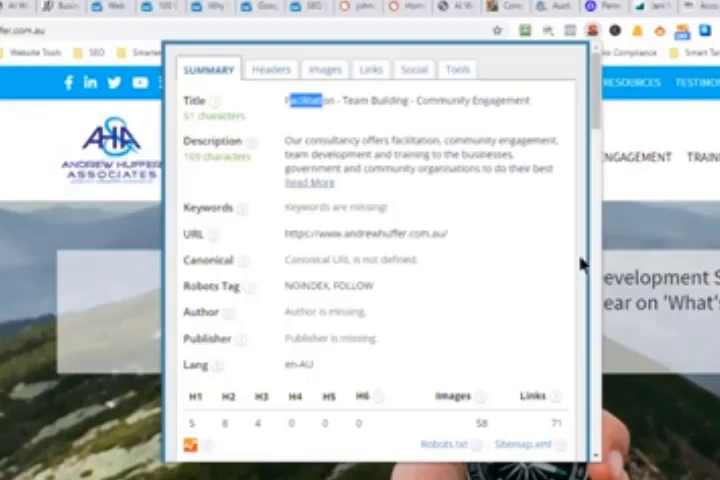
{"action": "mouse_move", "coordinate": [250, 198]}
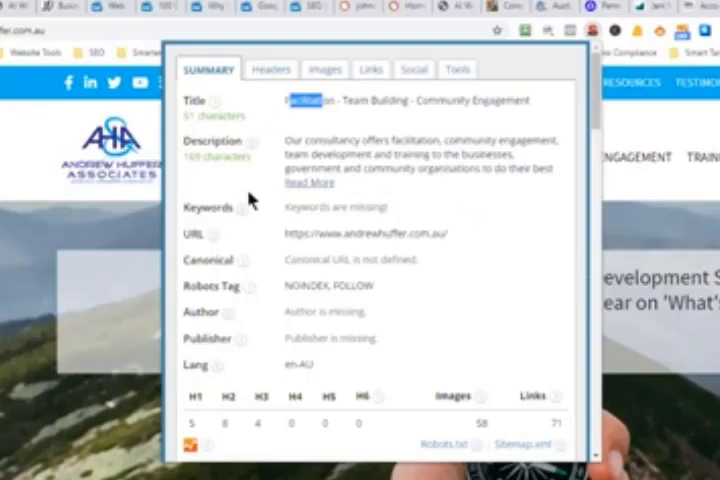
{"action": "mouse_move", "coordinate": [302, 220]}
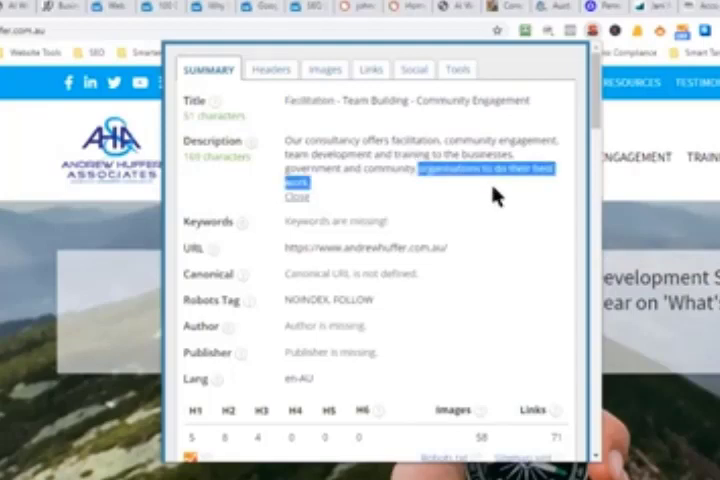
{"action": "mouse_move", "coordinate": [490, 195]}
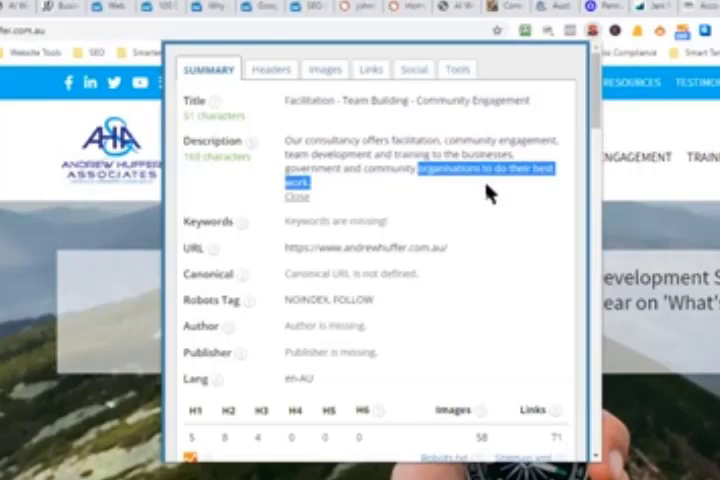
{"action": "mouse_move", "coordinate": [487, 192]}
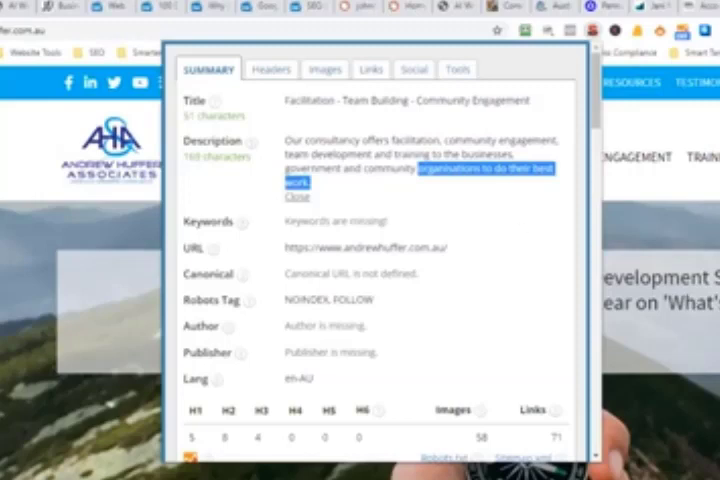
{"action": "left_click", "coordinate": [299, 196]}
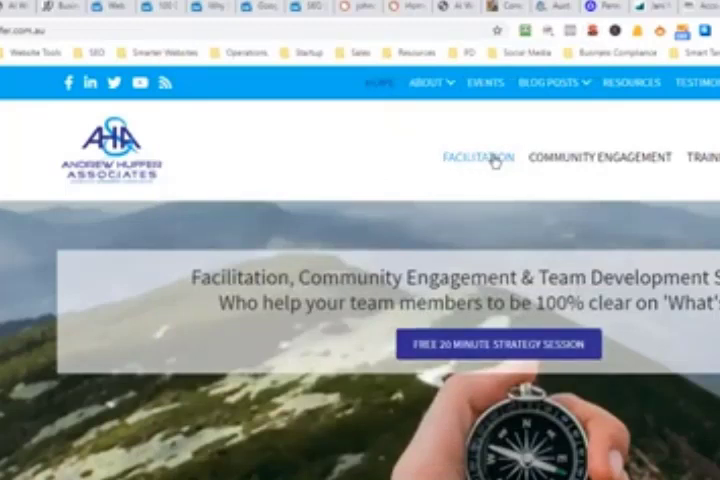
{"action": "mouse_move", "coordinate": [600, 207]}
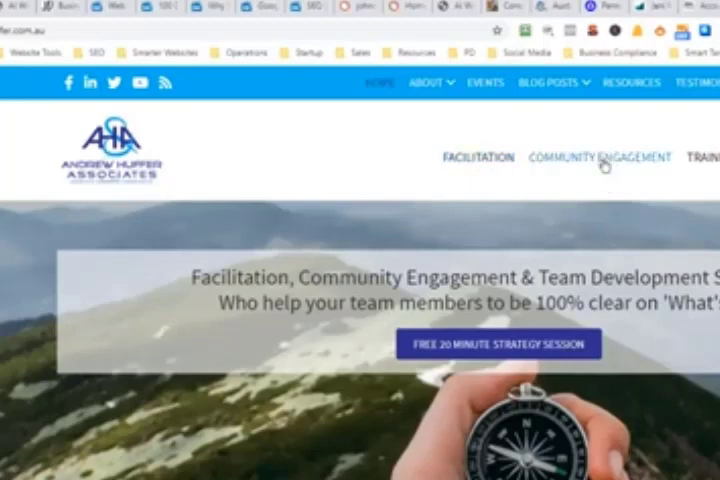
{"action": "mouse_move", "coordinate": [600, 157]}
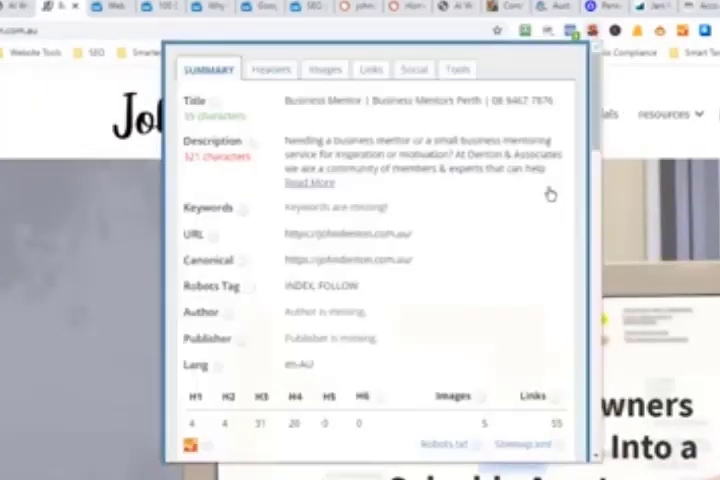
Highlight text in the Business Mentors Perth SEO summary showing its 321-character description
{"action": "double_click", "coordinate": [310, 100]}
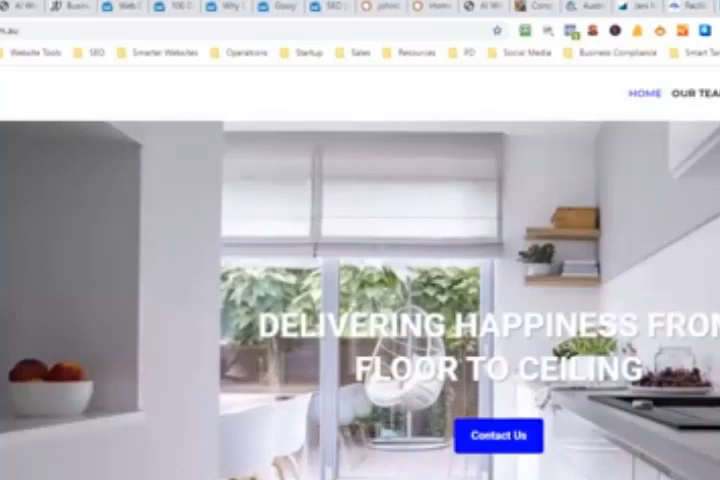
Open the SEO META in 1 CLICK summary for the Perway Construction homepage
{"action": "left_click", "coordinate": [570, 31]}
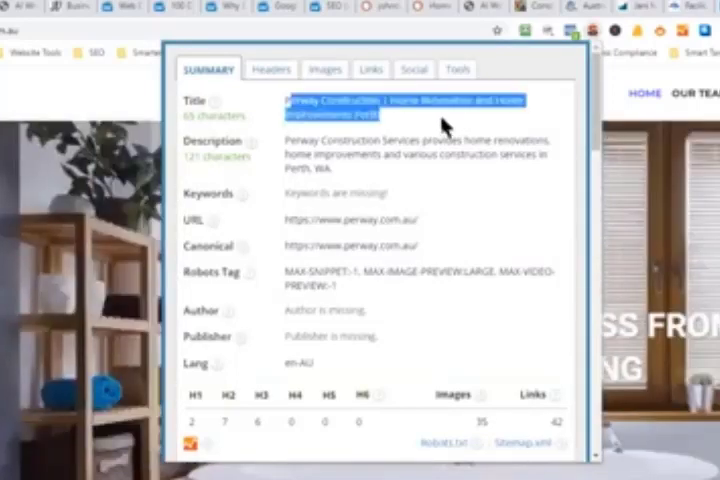
{"action": "mouse_move", "coordinate": [400, 243]}
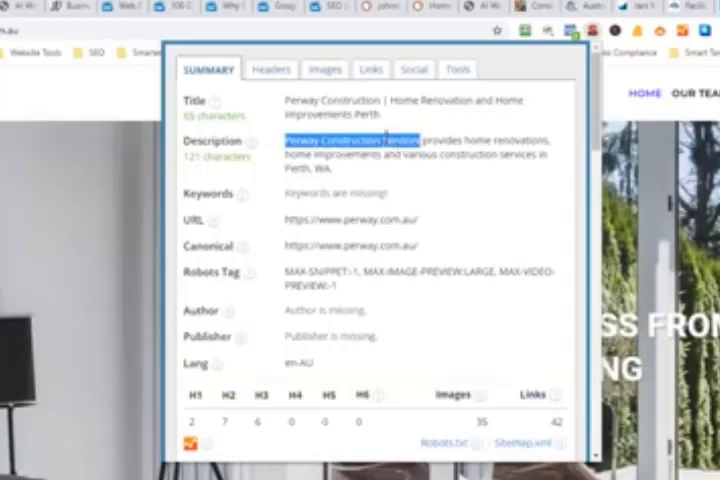
{"action": "mouse_move", "coordinate": [398, 163]}
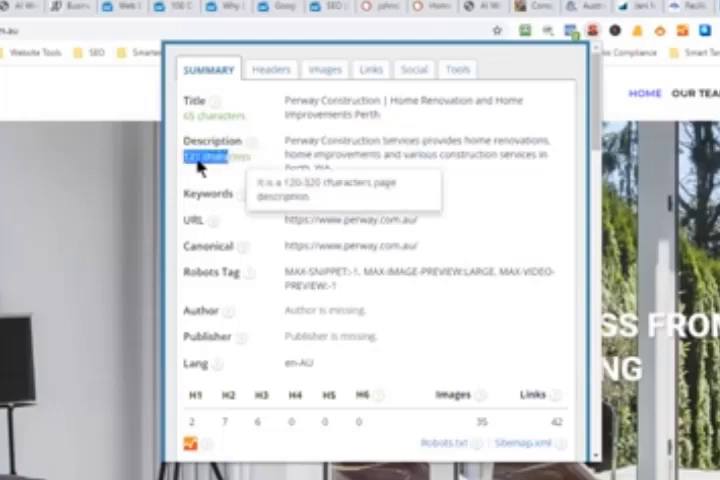
{"action": "mouse_move", "coordinate": [345, 206]}
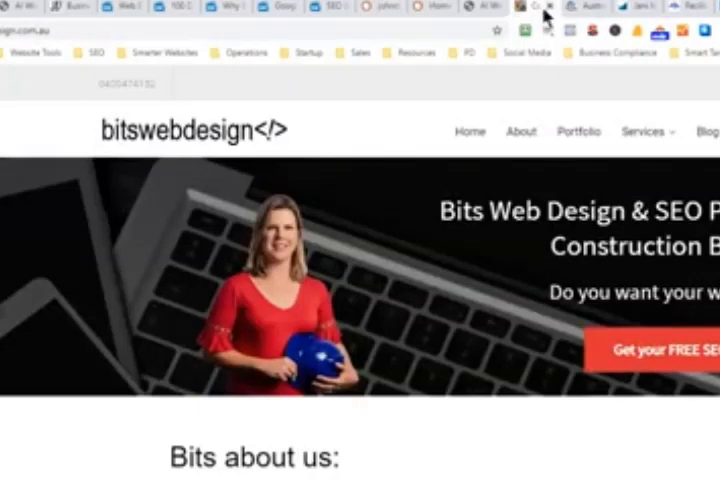
{"action": "mouse_move", "coordinate": [546, 18]}
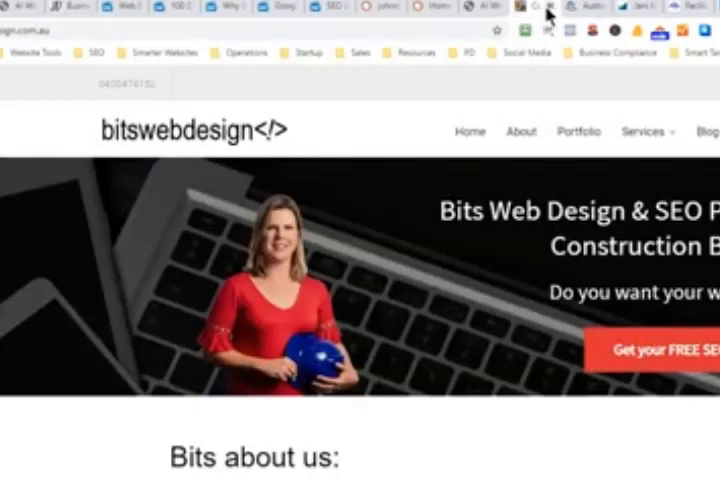
{"action": "mouse_move", "coordinate": [600, 33]}
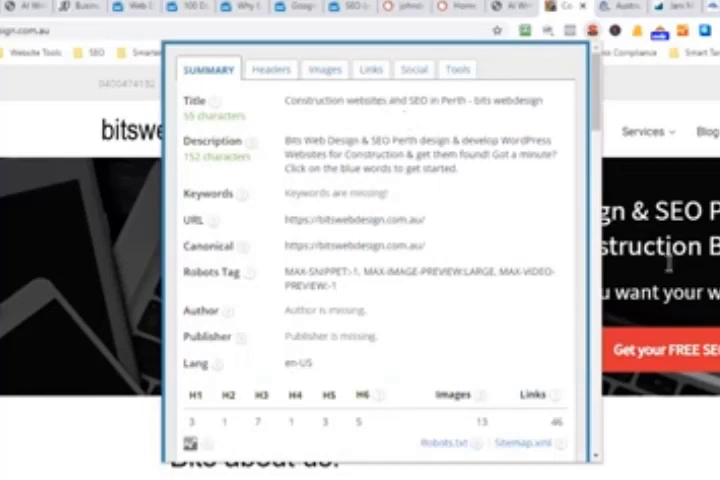
{"action": "mouse_move", "coordinate": [290, 115]}
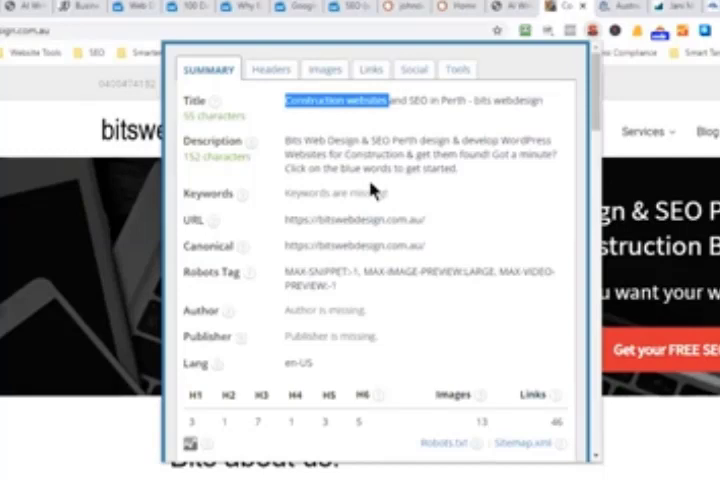
{"action": "mouse_move", "coordinate": [483, 105]}
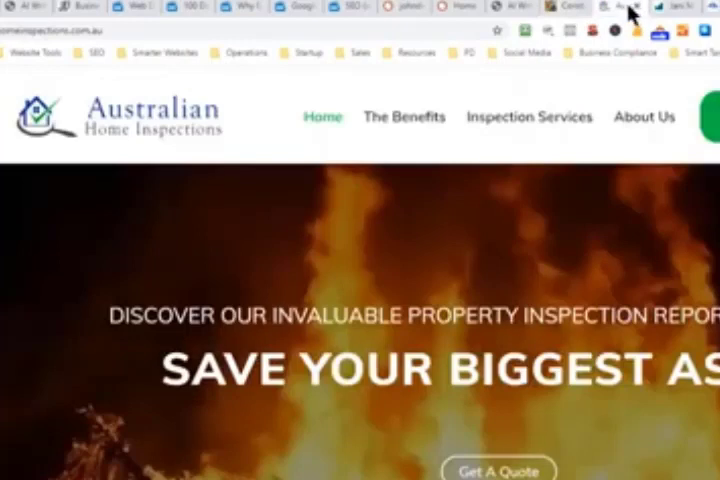
{"action": "mouse_move", "coordinate": [630, 78]}
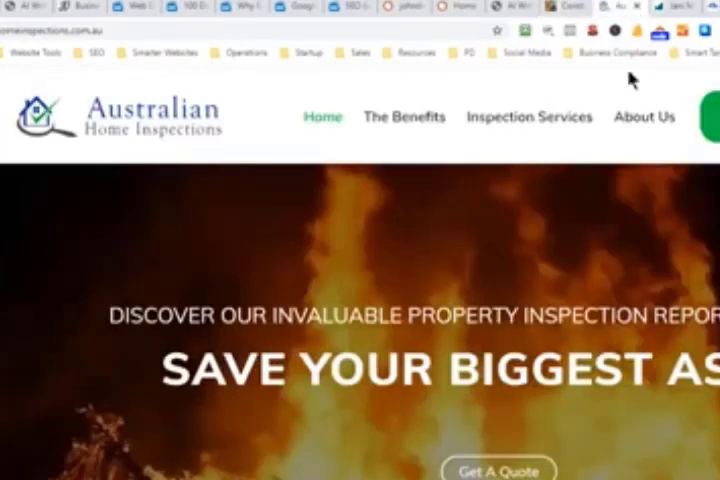
{"action": "mouse_move", "coordinate": [598, 32]}
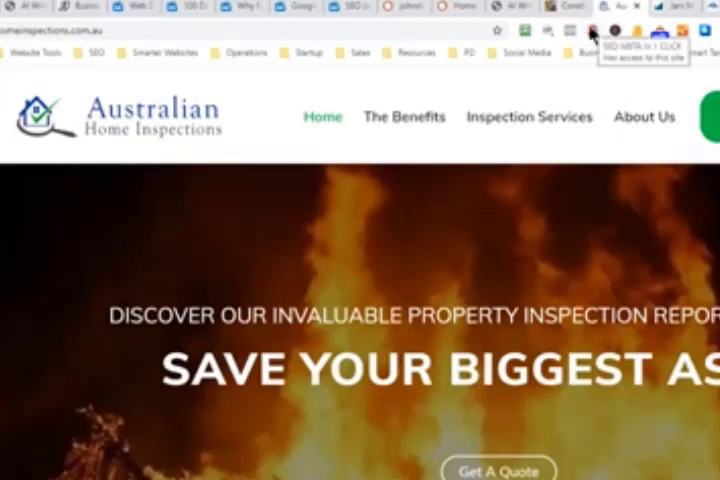
Open the SEO META in 1 CLICK summary for Australian Home Inspections
{"action": "left_click", "coordinate": [595, 30]}
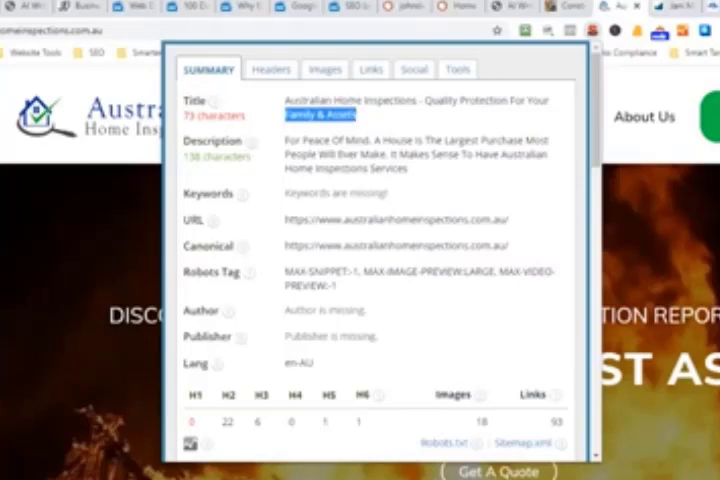
{"action": "mouse_move", "coordinate": [670, 13]}
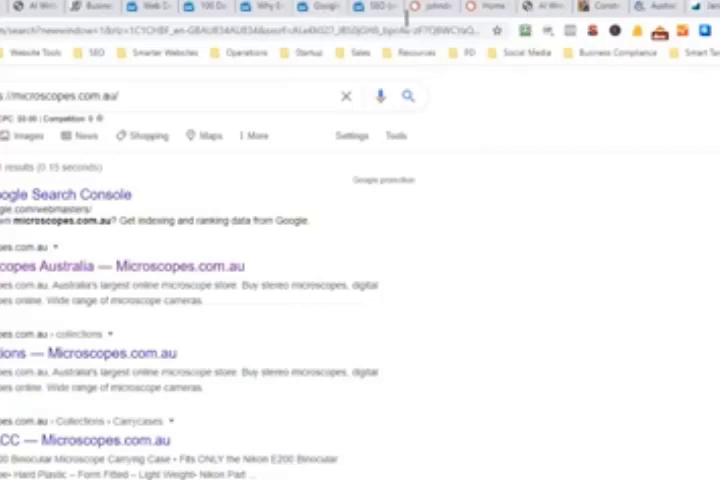
Switch to the John Denton site and highlight part of its meta title
{"action": "left_click", "coordinate": [75, 7]}
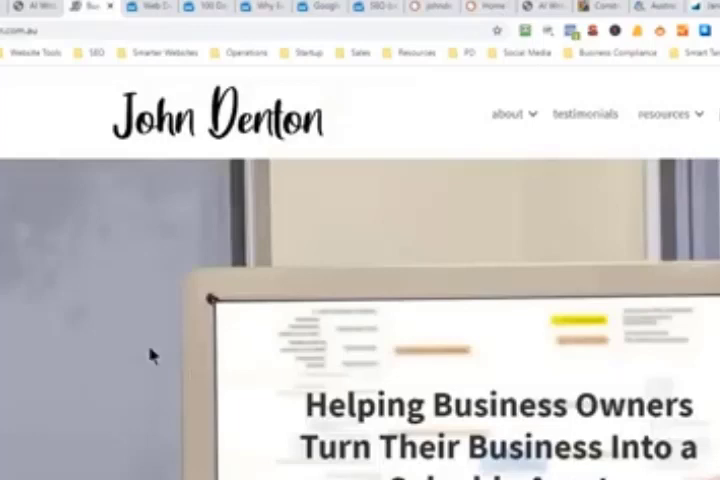
{"action": "mouse_move", "coordinate": [283, 207]}
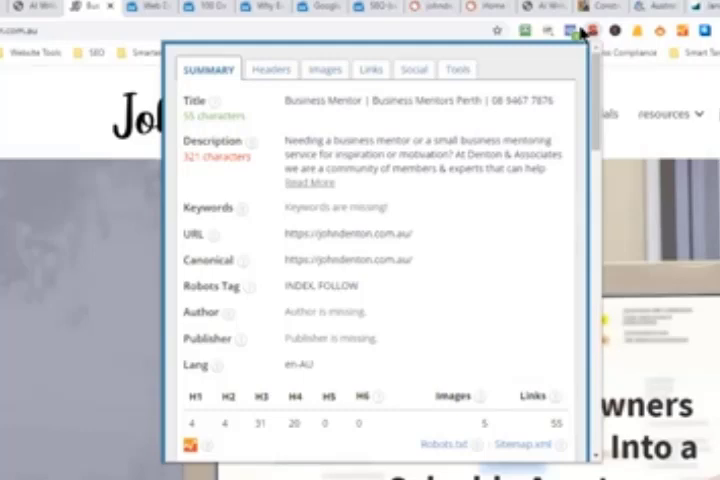
{"action": "mouse_move", "coordinate": [583, 358]}
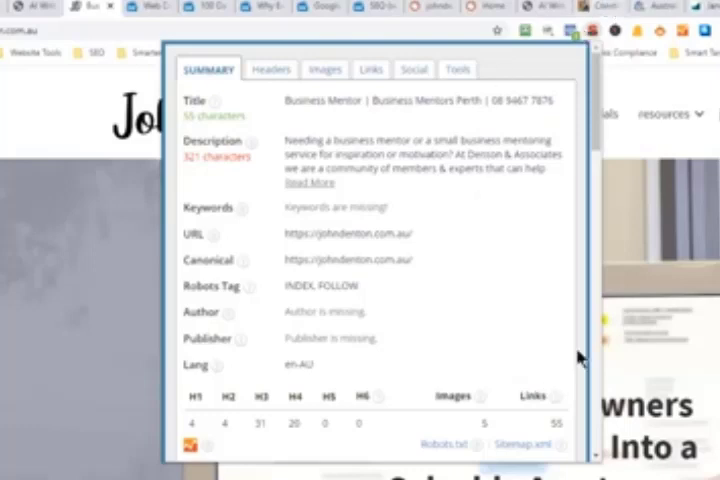
{"action": "mouse_move", "coordinate": [712, 261]}
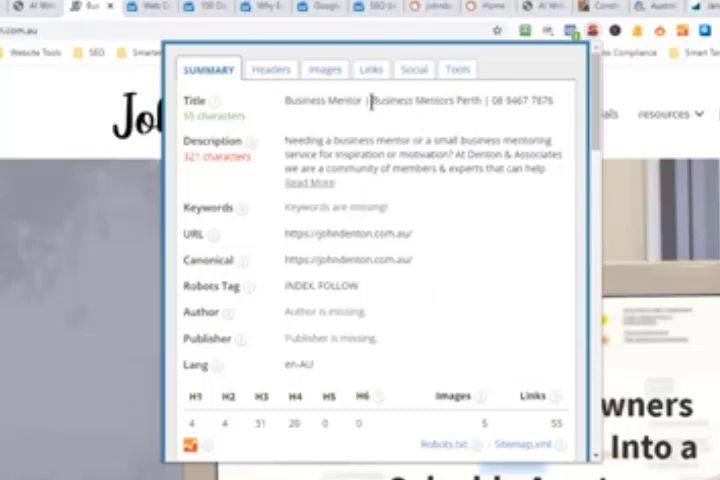
{"action": "double_click", "coordinate": [423, 100]}
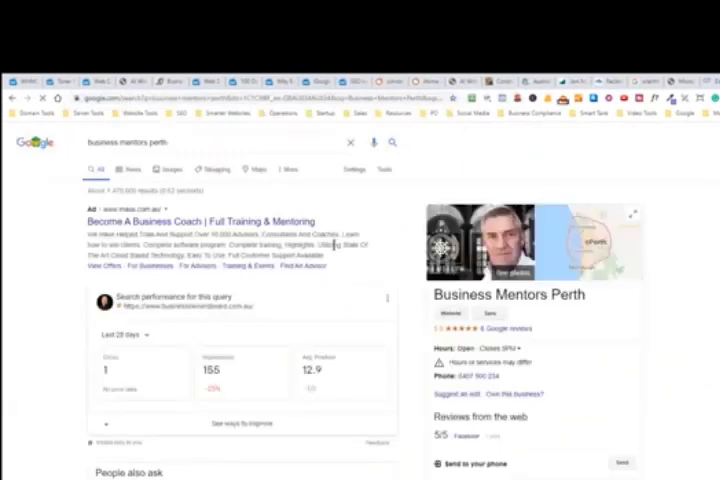
Scroll through the business mentors perth results and related searches
{"action": "scroll", "scroll_direction": "down", "scroll_amount": 3}
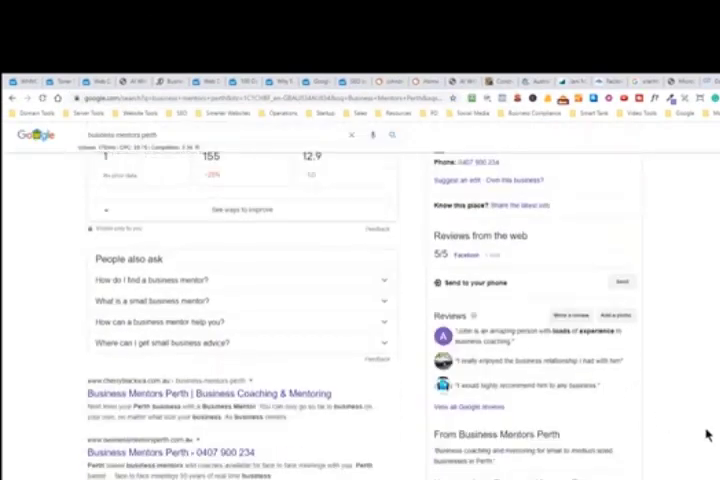
{"action": "scroll", "scroll_direction": "down", "scroll_amount": 3}
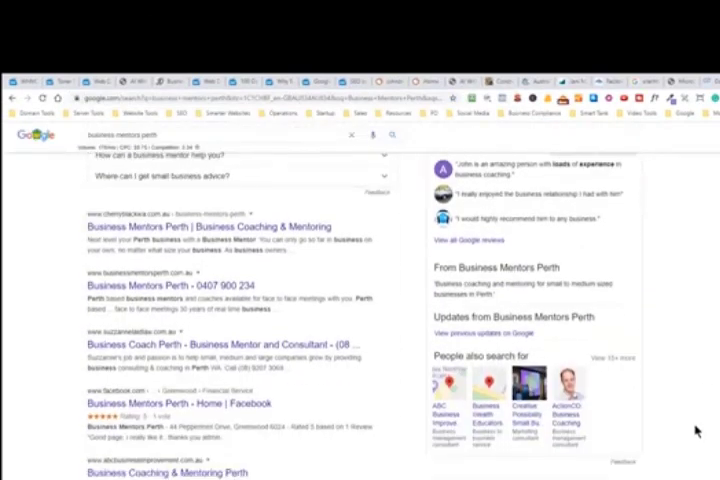
{"action": "scroll", "scroll_direction": "down", "scroll_amount": 3}
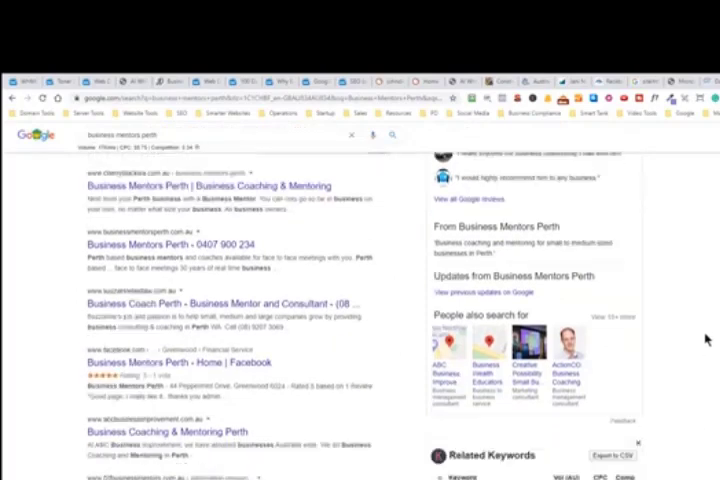
{"action": "scroll", "scroll_direction": "down", "scroll_amount": 3}
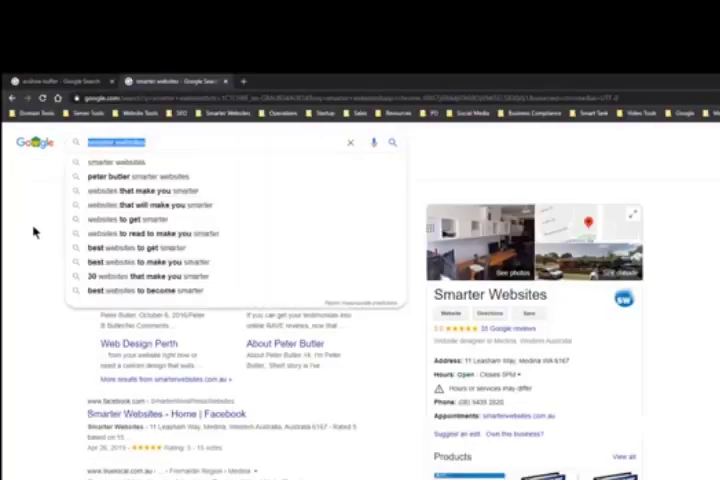
Search Google for 'Business Mentors Perth'
{"action": "type", "text": "Business Mentors Perth"}
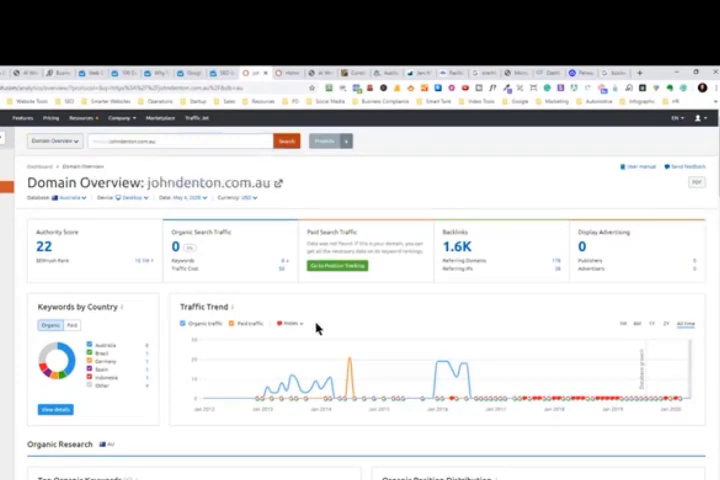
Scroll the johndenton.com.au Organic Research positions report listing 6 keywords
{"action": "scroll", "scroll_direction": "down", "scroll_amount": 3}
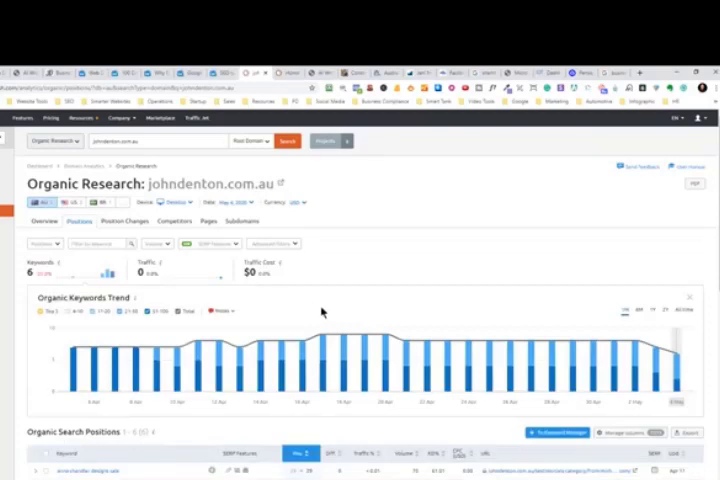
{"action": "scroll", "scroll_direction": "down", "scroll_amount": 3}
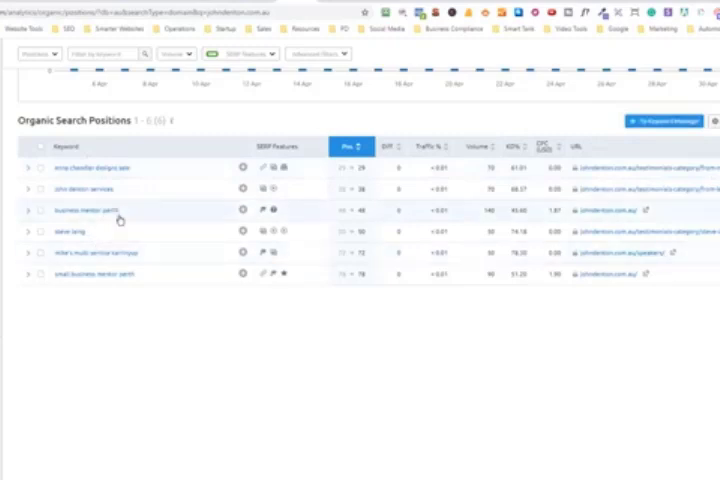
{"action": "double_click", "coordinate": [87, 210]}
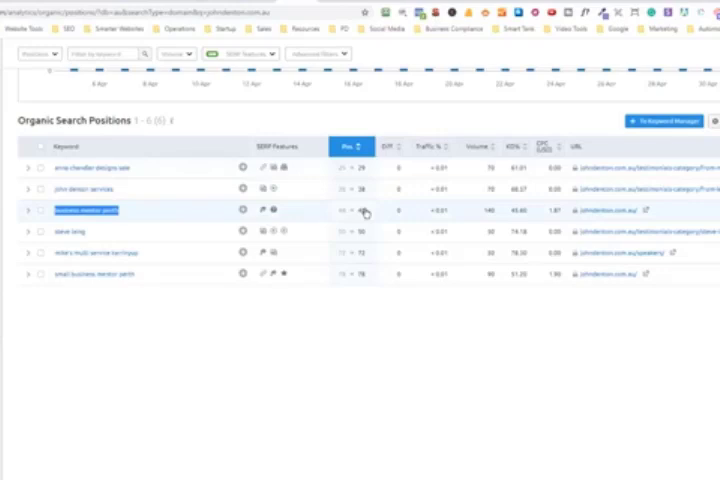
{"action": "mouse_move", "coordinate": [498, 204]}
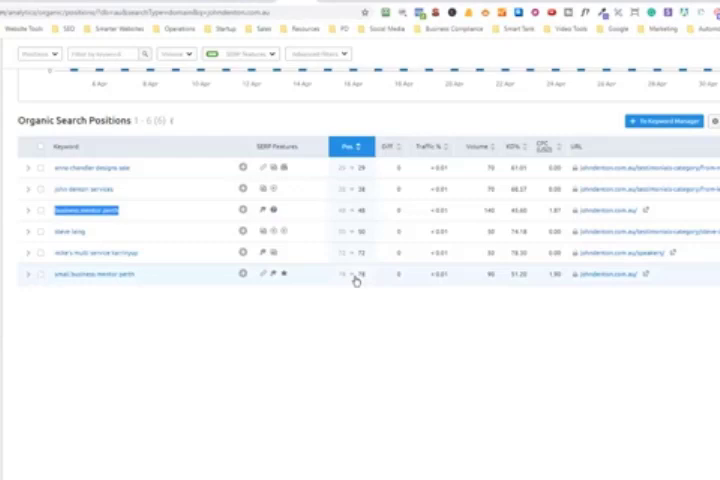
{"action": "mouse_move", "coordinate": [352, 281]}
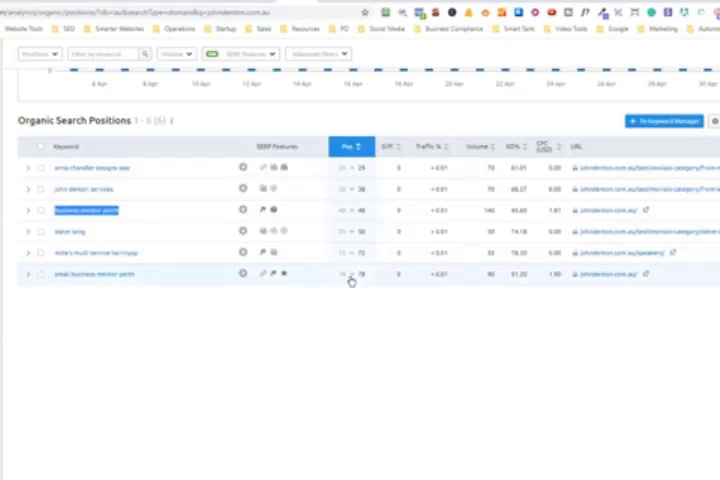
{"action": "mouse_move", "coordinate": [340, 344]}
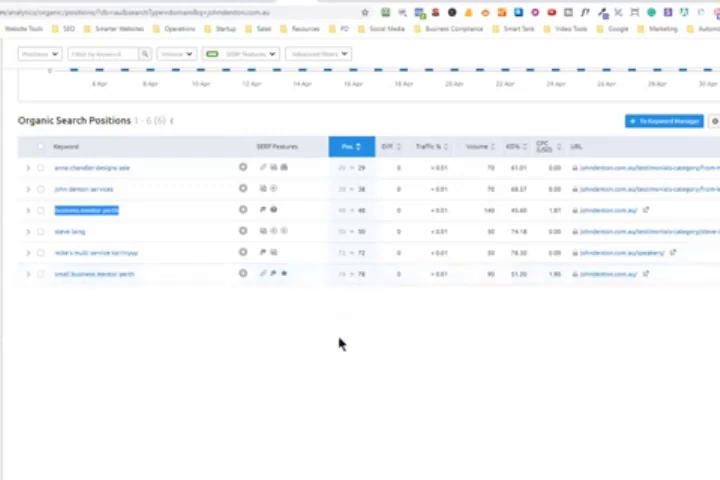
{"action": "mouse_move", "coordinate": [351, 303]}
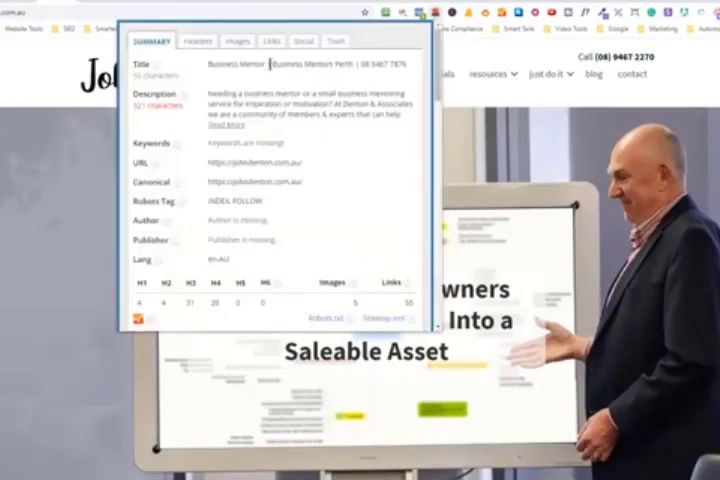
Highlight a word in the John Denton homepage's 55-character title in the SEO summary
{"action": "double_click", "coordinate": [308, 67]}
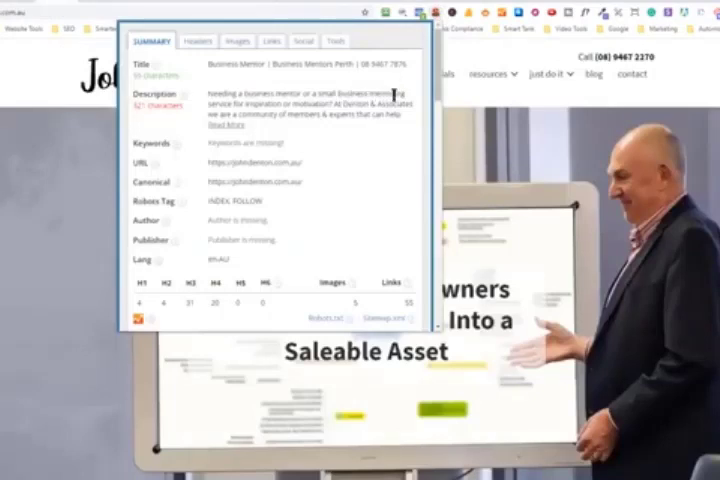
{"action": "mouse_move", "coordinate": [362, 166]}
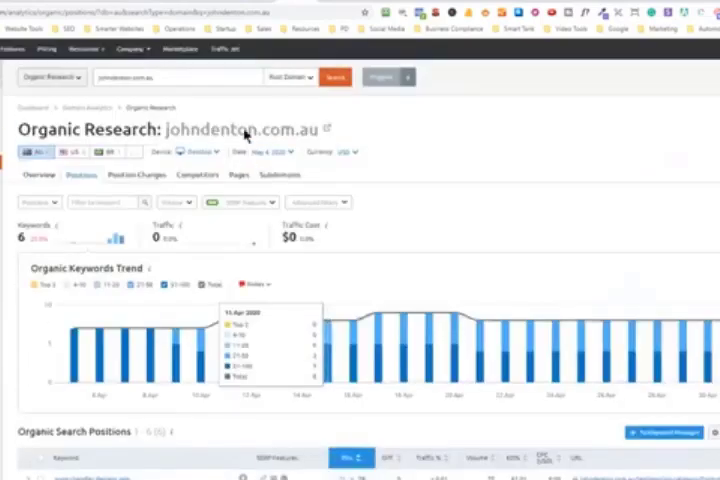
Run Organic Research for australianhomeinspections.com.au and scroll its 47 ranking keywords
{"action": "left_click", "coordinate": [178, 77]}
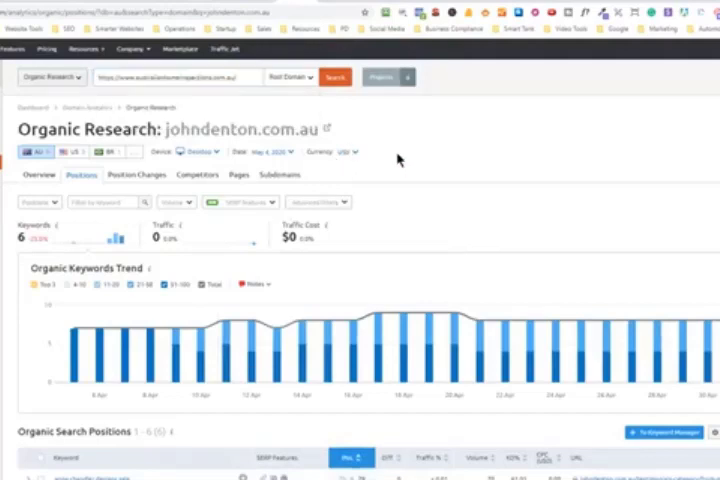
{"action": "left_click", "coordinate": [334, 77]}
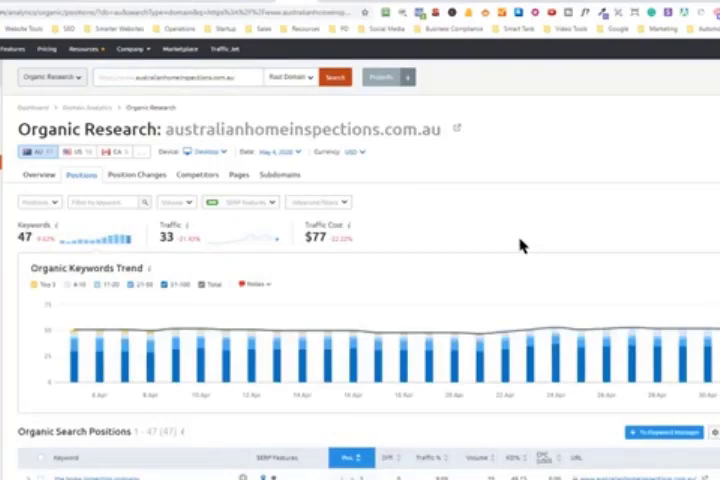
{"action": "scroll", "scroll_direction": "down", "scroll_amount": 3}
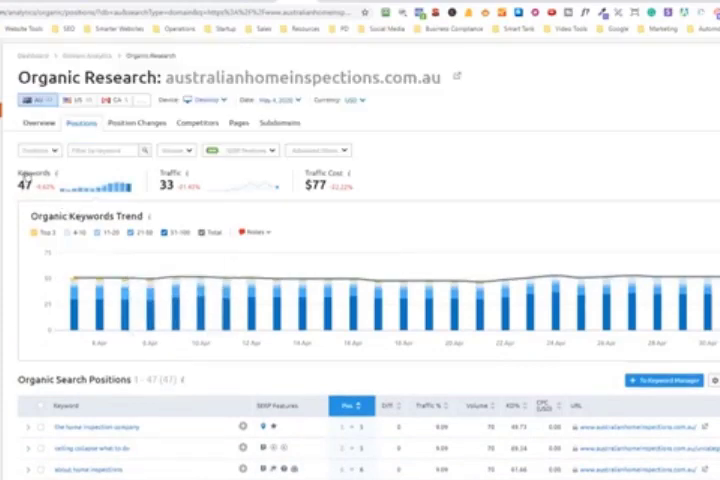
{"action": "scroll", "scroll_direction": "down", "scroll_amount": 3}
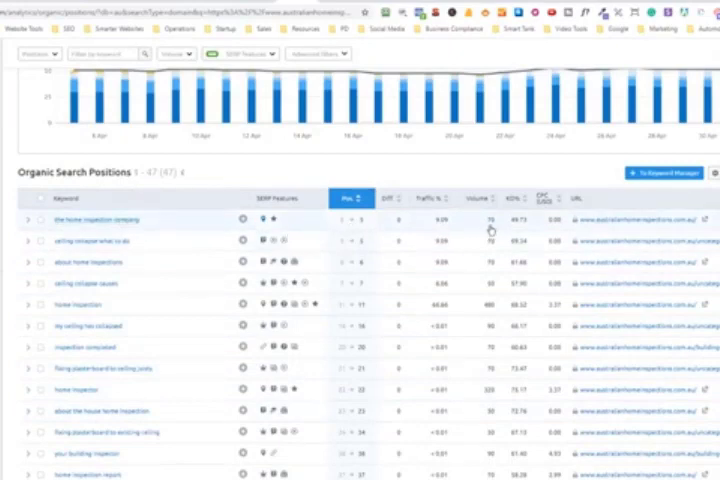
{"action": "mouse_move", "coordinate": [172, 252]}
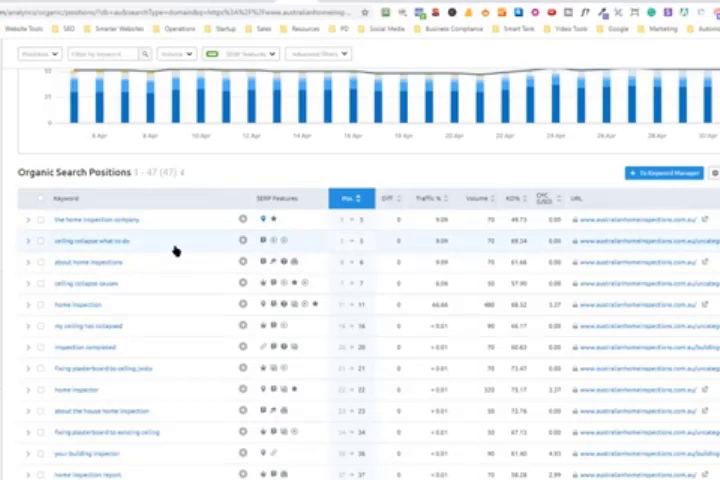
{"action": "mouse_move", "coordinate": [177, 251]}
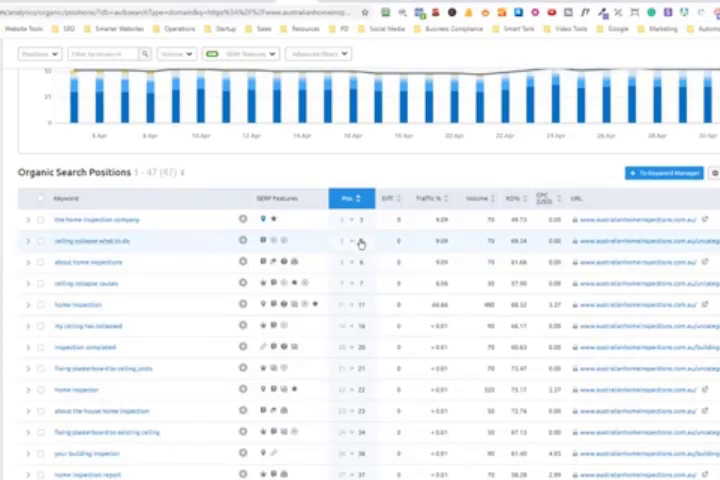
{"action": "mouse_move", "coordinate": [663, 245]}
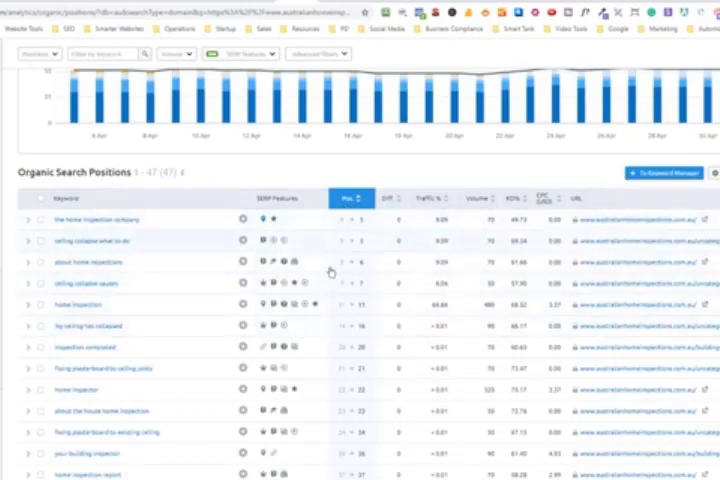
{"action": "mouse_move", "coordinate": [367, 232]}
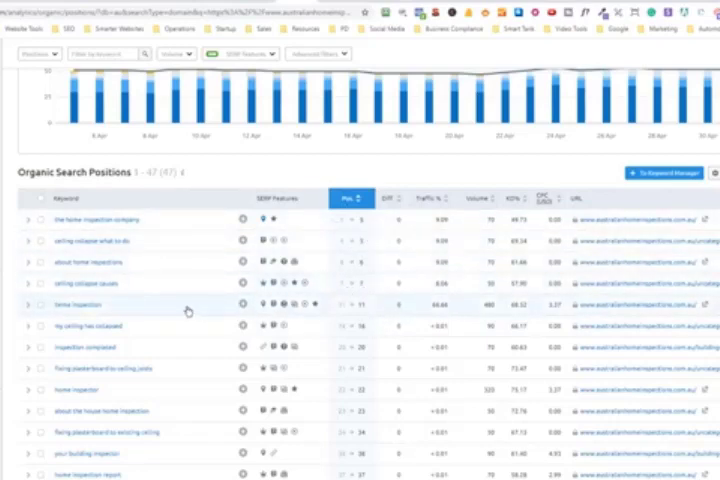
{"action": "mouse_move", "coordinate": [138, 308]}
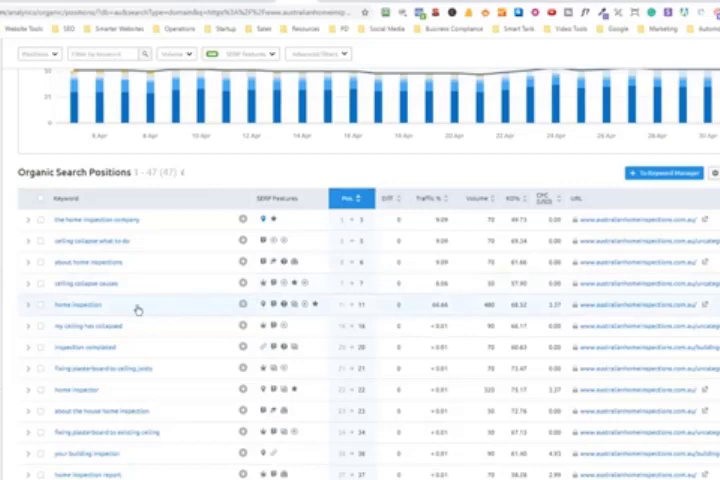
{"action": "mouse_move", "coordinate": [347, 310]}
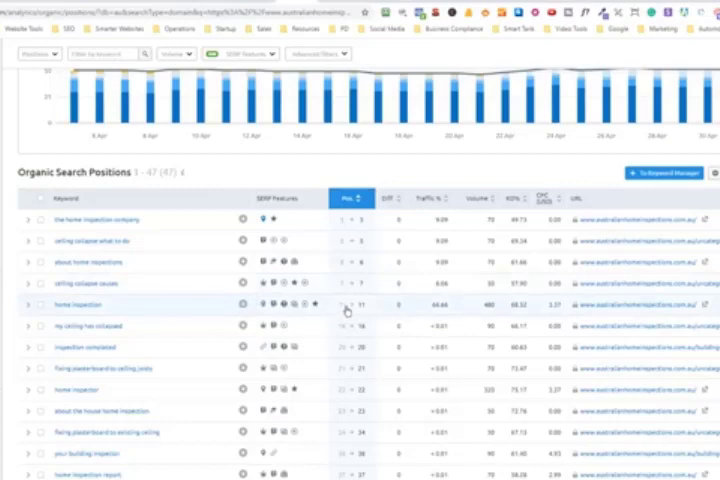
{"action": "mouse_move", "coordinate": [491, 304]}
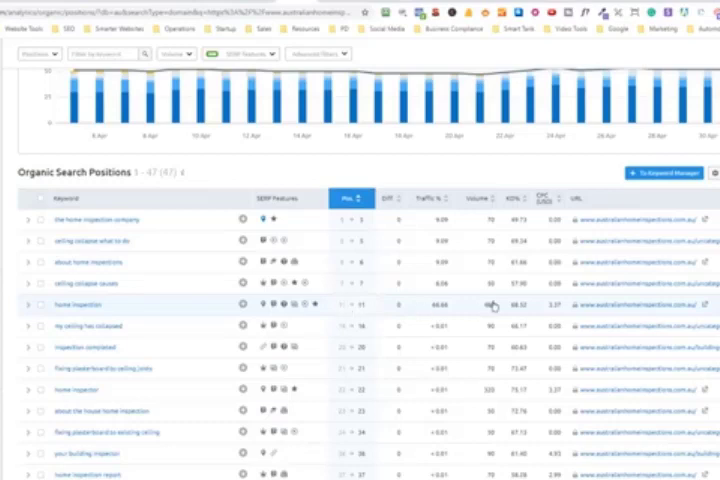
{"action": "mouse_move", "coordinate": [491, 306]}
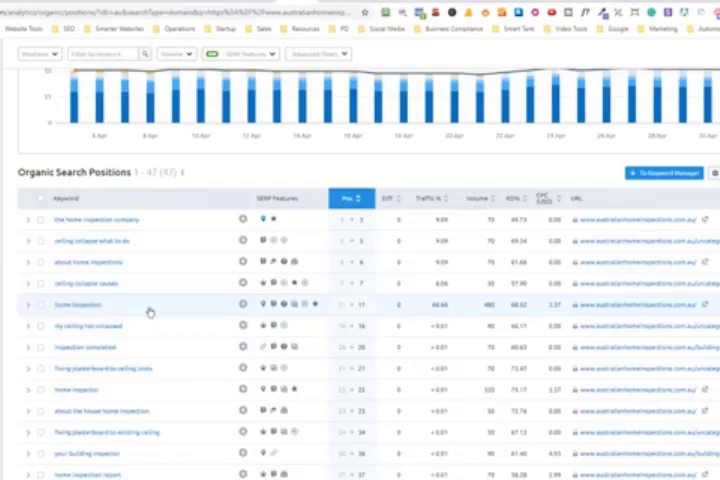
{"action": "mouse_move", "coordinate": [448, 315]}
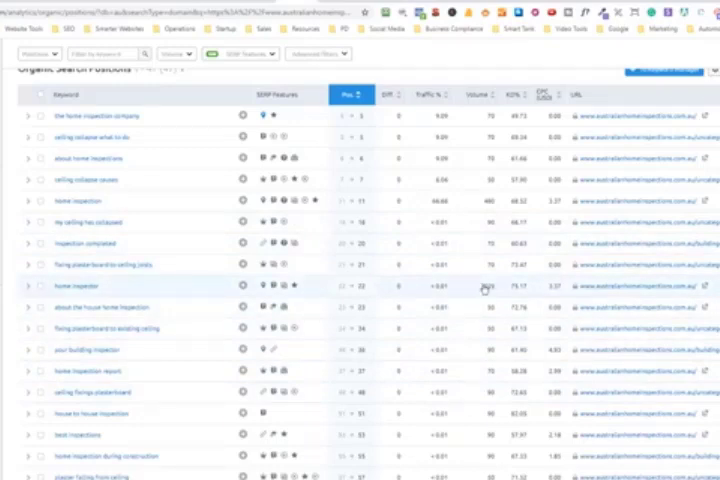
{"action": "scroll", "scroll_direction": "down", "scroll_amount": 3}
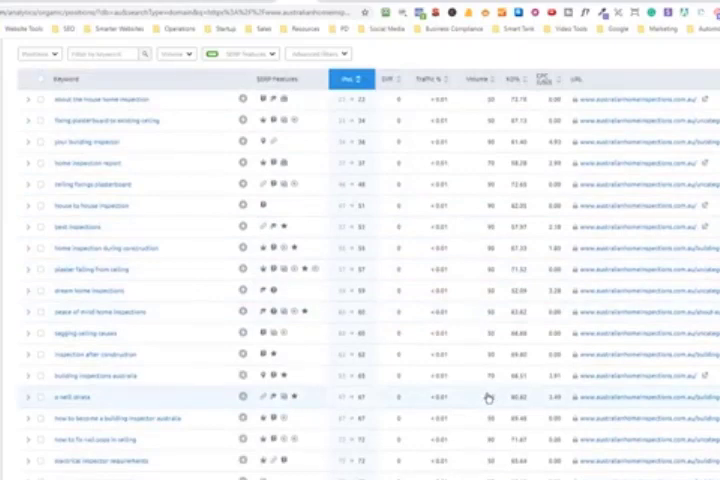
{"action": "scroll", "scroll_direction": "down", "scroll_amount": 3}
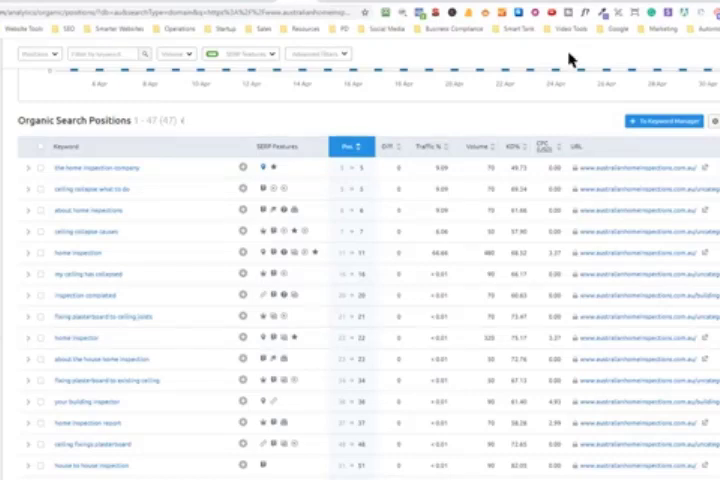
{"action": "scroll", "scroll_direction": "up", "scroll_amount": 3}
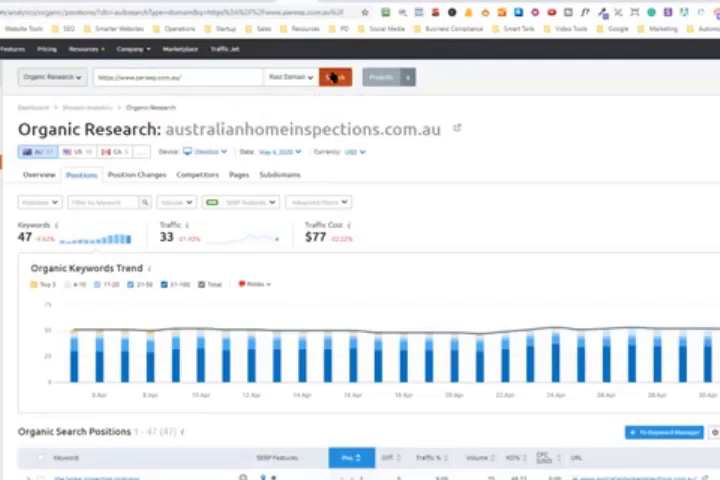
{"action": "left_click", "coordinate": [334, 77]}
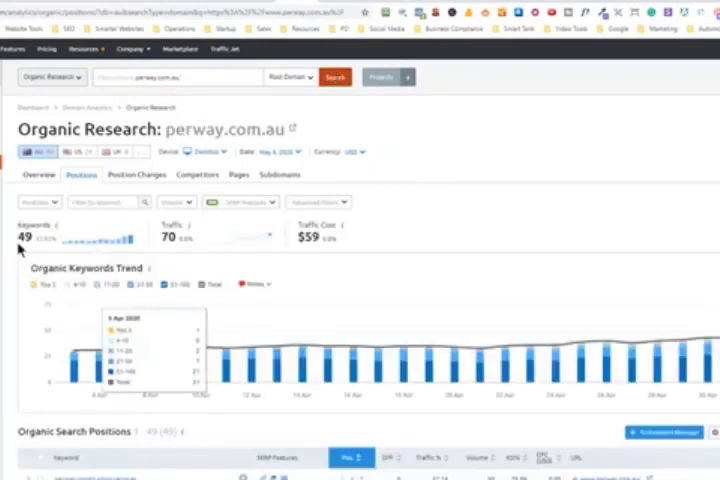
{"action": "scroll", "scroll_direction": "down", "scroll_amount": 3}
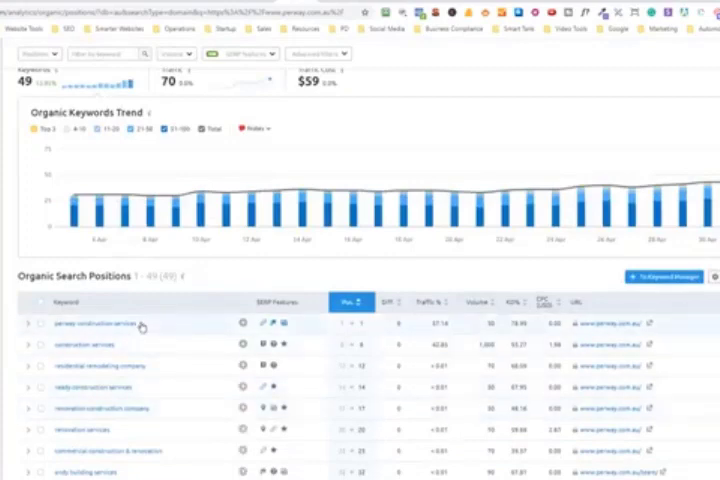
{"action": "scroll", "scroll_direction": "down", "scroll_amount": 3}
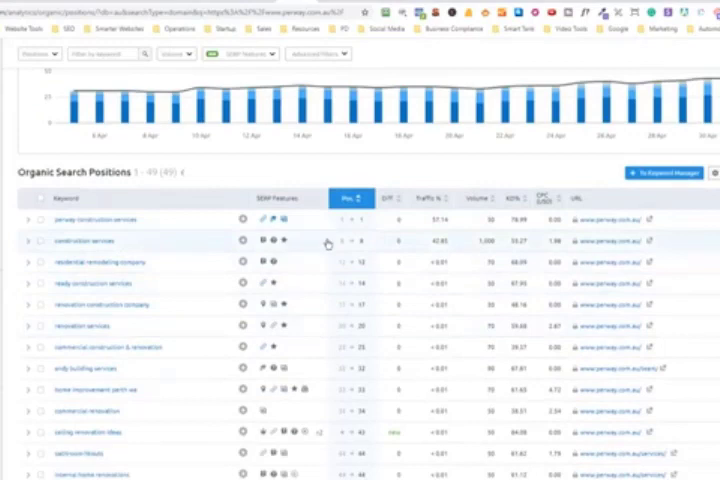
{"action": "mouse_move", "coordinate": [477, 240]}
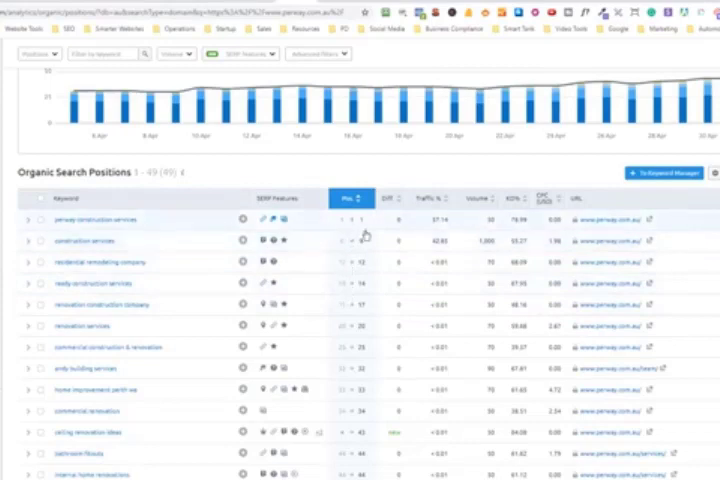
{"action": "mouse_move", "coordinate": [397, 302]}
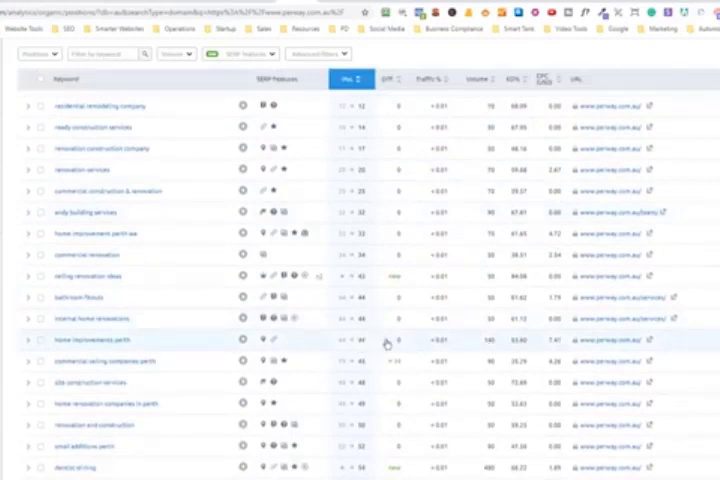
{"action": "mouse_move", "coordinate": [440, 337]}
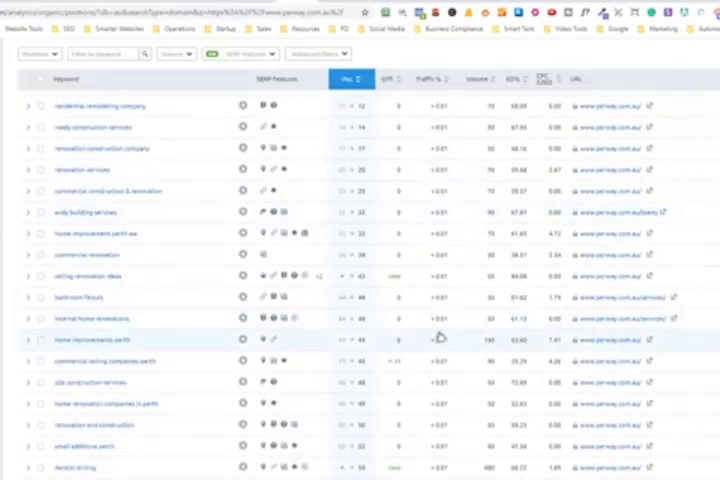
{"action": "mouse_move", "coordinate": [470, 350]}
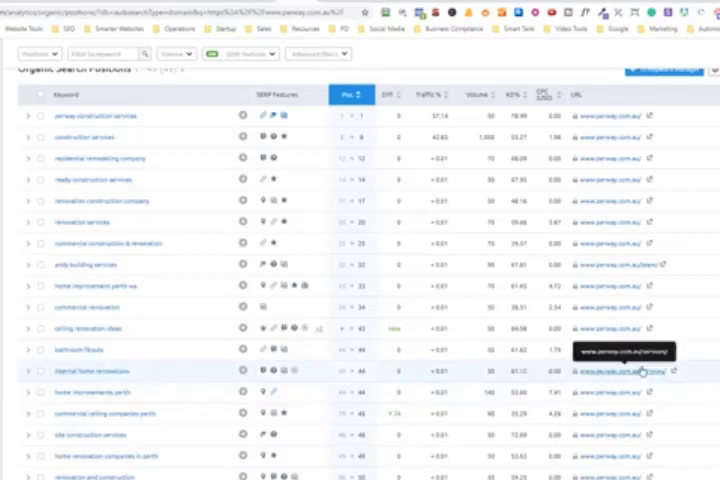
{"action": "scroll", "scroll_direction": "down", "scroll_amount": 3}
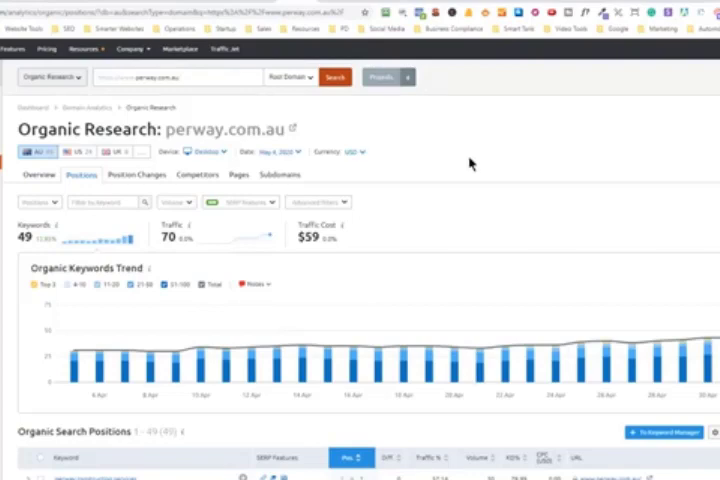
{"action": "mouse_move", "coordinate": [480, 171]}
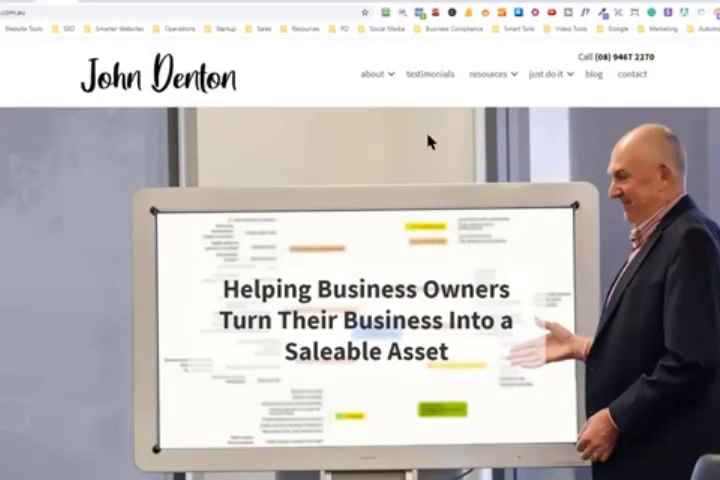
{"action": "mouse_move", "coordinate": [448, 146]}
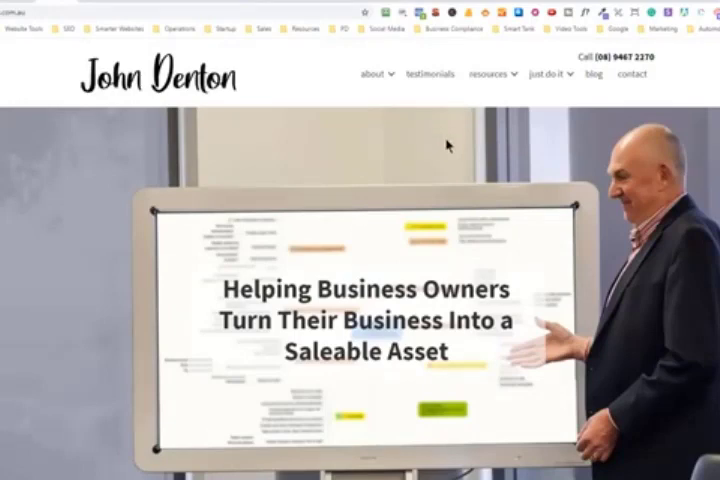
{"action": "mouse_move", "coordinate": [470, 16]}
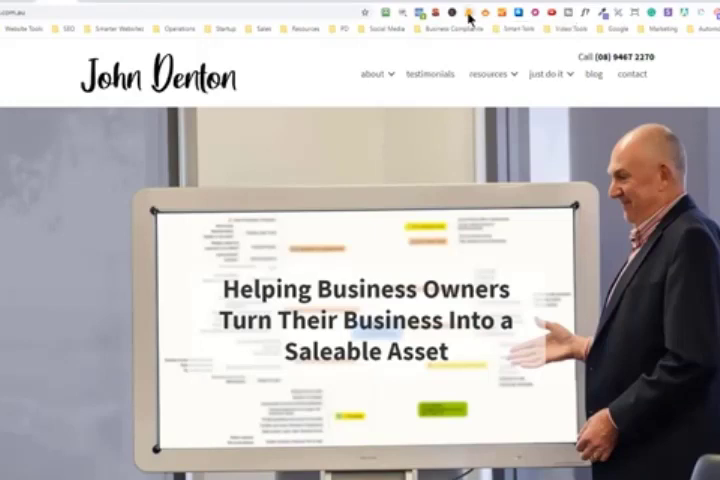
{"action": "left_click", "coordinate": [467, 11]}
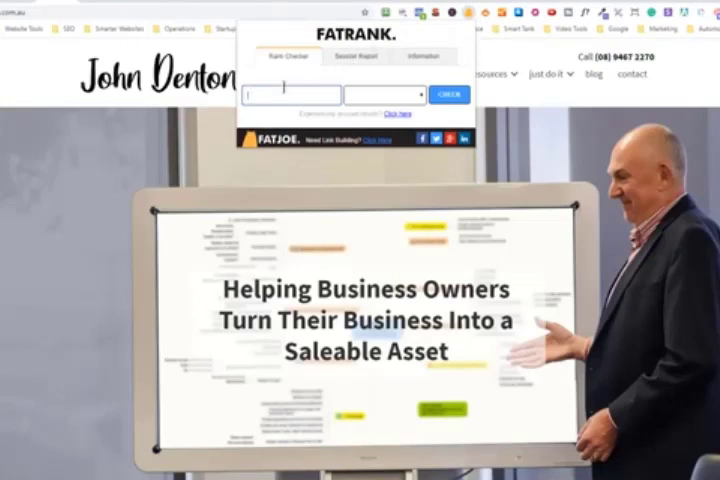
{"action": "type", "text": "business"}
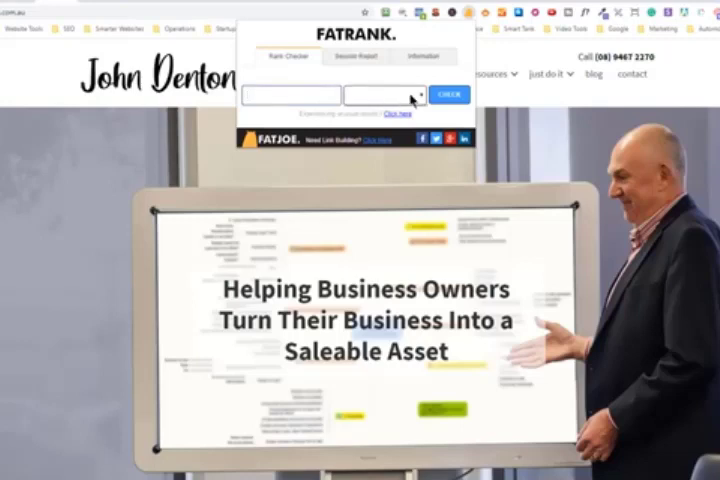
{"action": "mouse_move", "coordinate": [10, 63]}
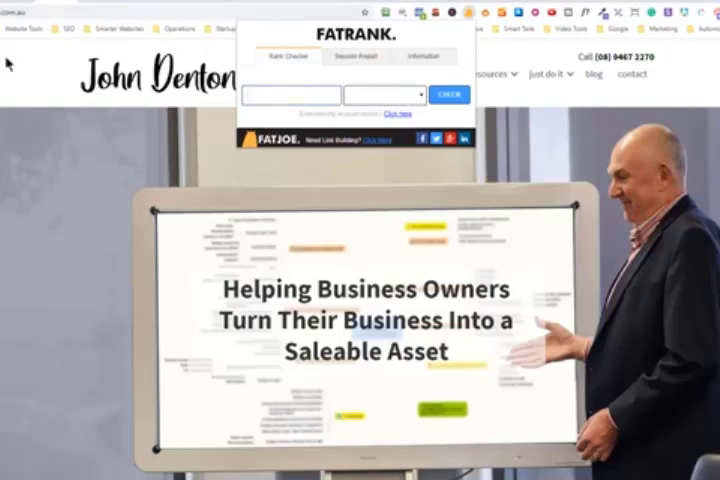
{"action": "left_click", "coordinate": [298, 93]}
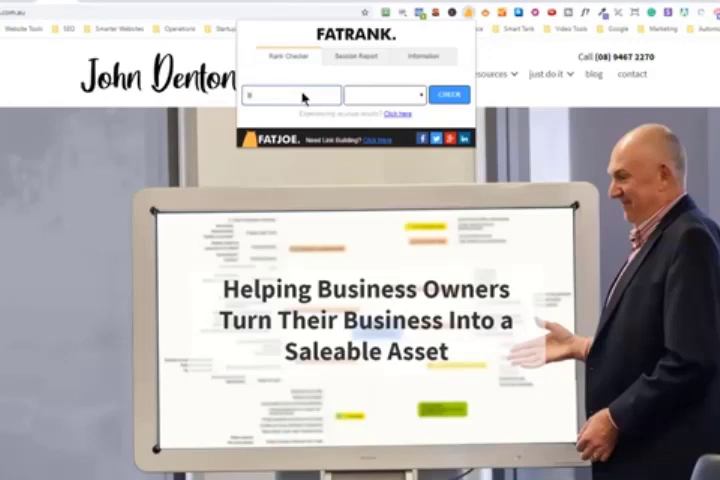
{"action": "left_click", "coordinate": [290, 94]}
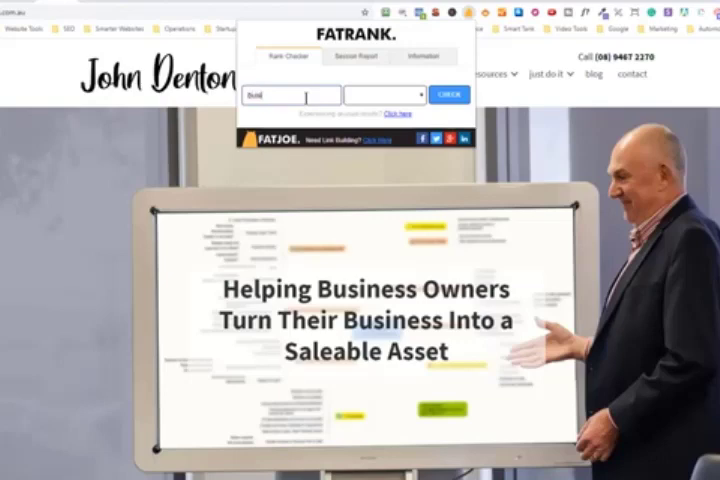
{"action": "type", "text": "business coach"}
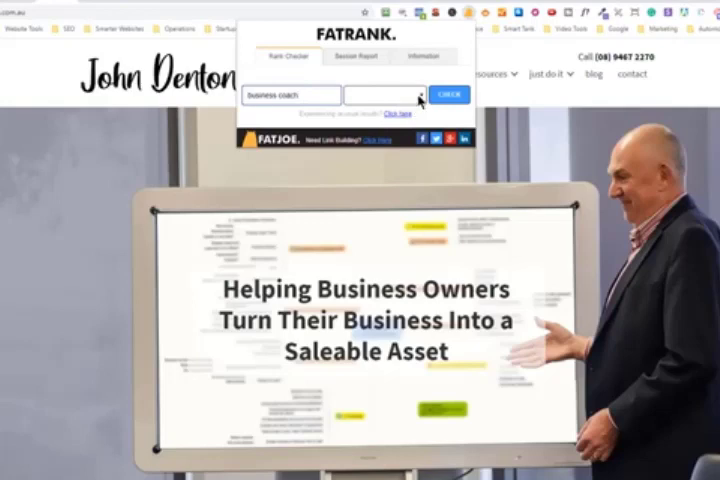
{"action": "left_click", "coordinate": [355, 56]}
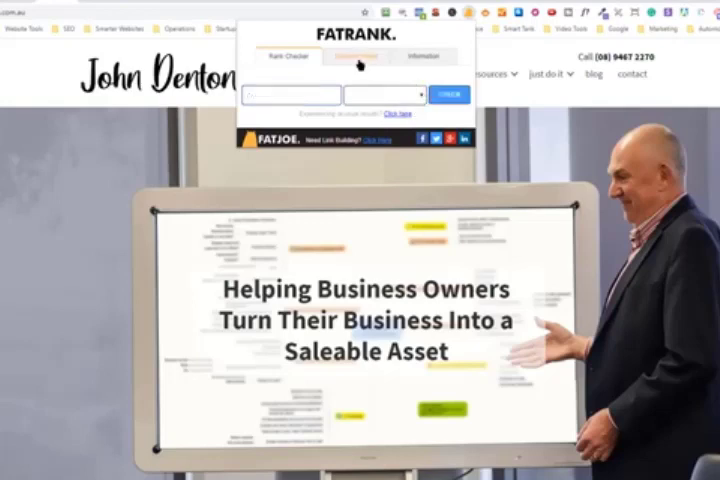
{"action": "left_click", "coordinate": [357, 56]}
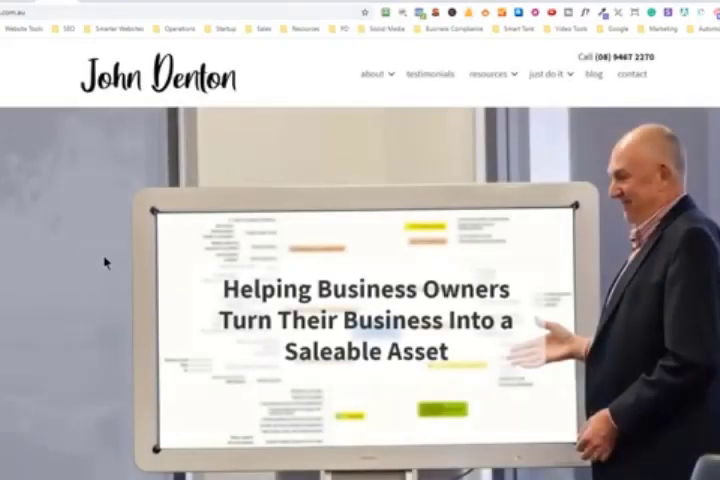
{"action": "mouse_move", "coordinate": [327, 62]}
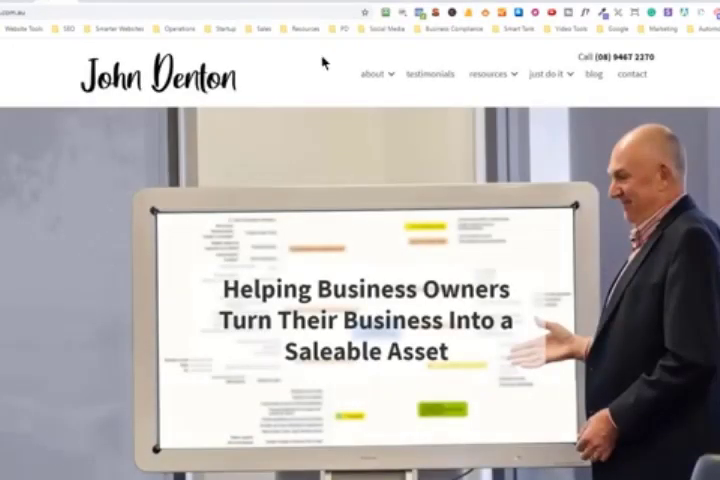
{"action": "left_click", "coordinate": [469, 11]}
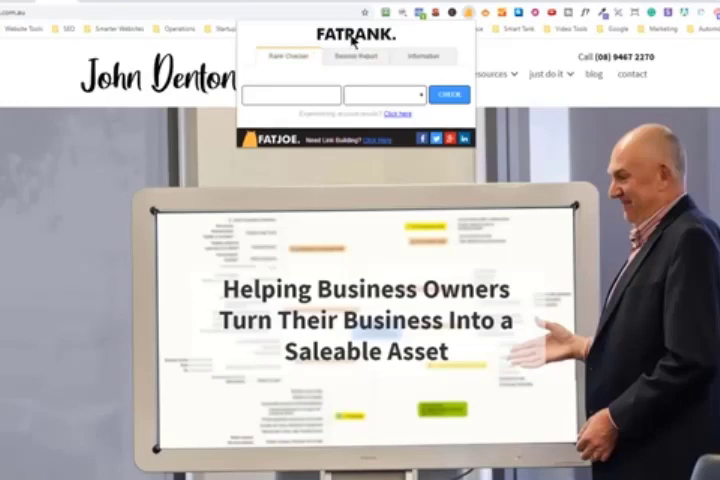
{"action": "mouse_move", "coordinate": [550, 105]}
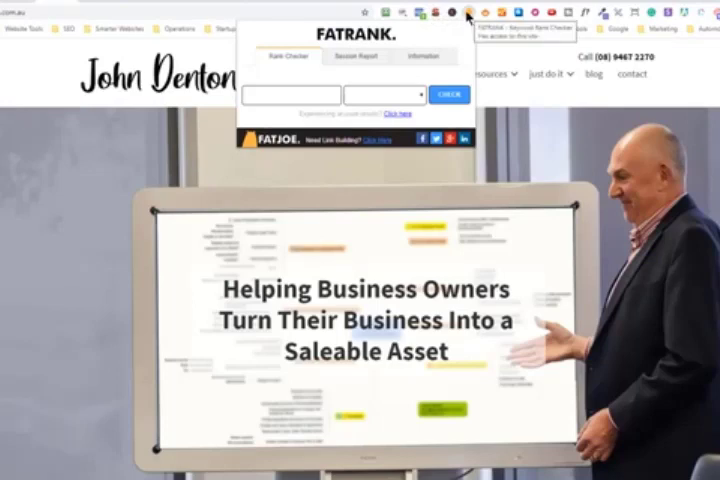
{"action": "left_click", "coordinate": [465, 11]}
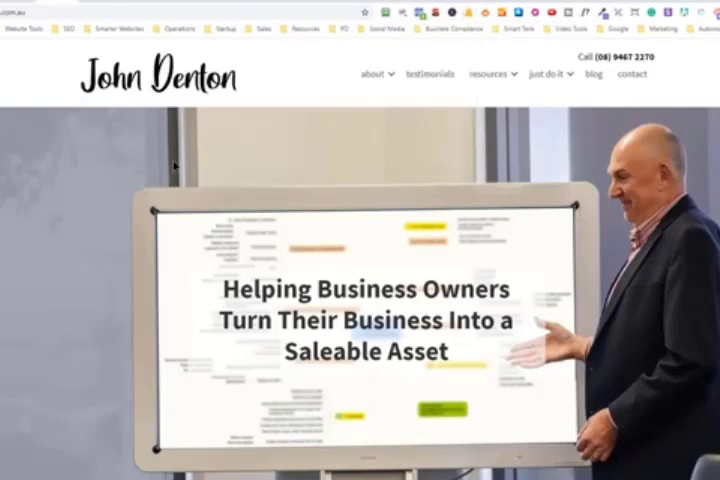
{"action": "mouse_move", "coordinate": [310, 137]}
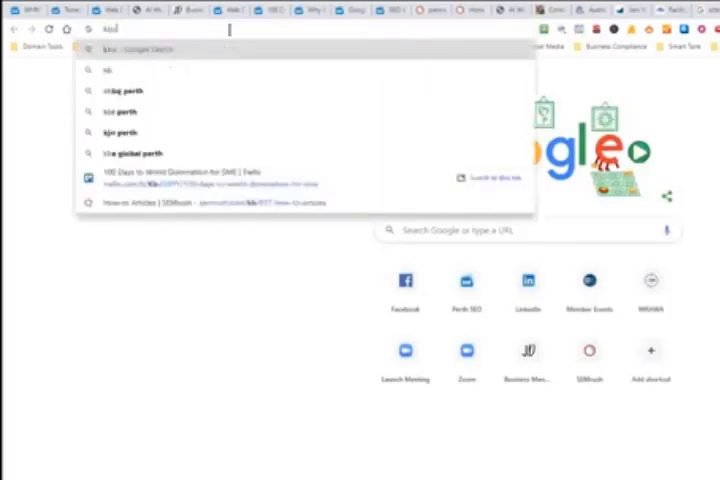
Search Google for 'business coaching perth' to see related keyword volumes
{"action": "type", "text": "business"}
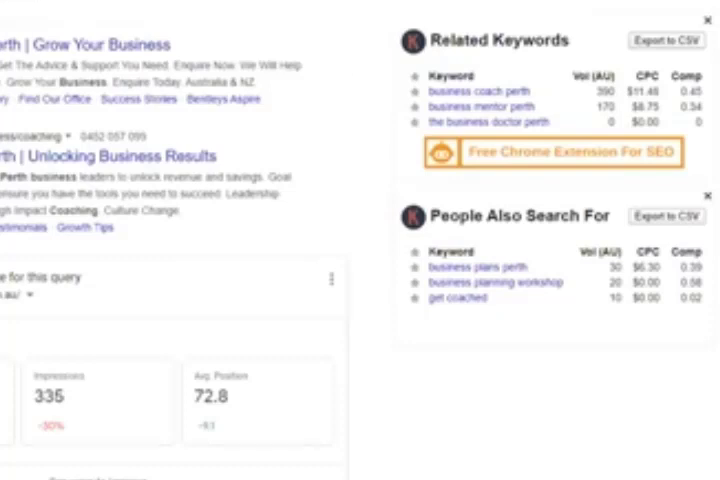
{"action": "mouse_move", "coordinate": [572, 140]}
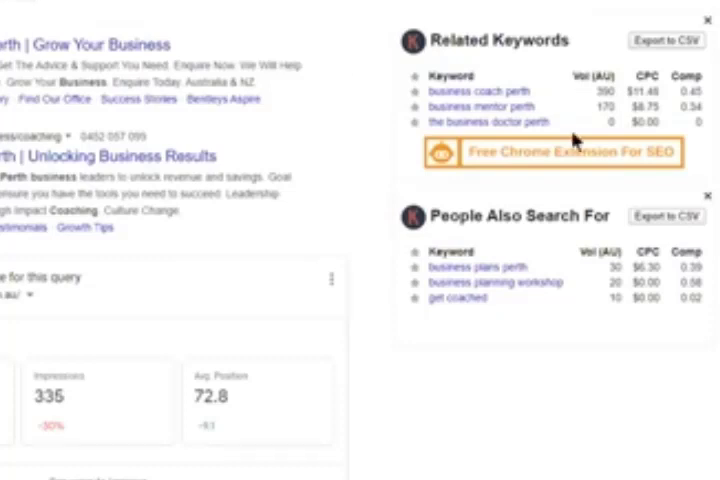
{"action": "mouse_move", "coordinate": [668, 264]}
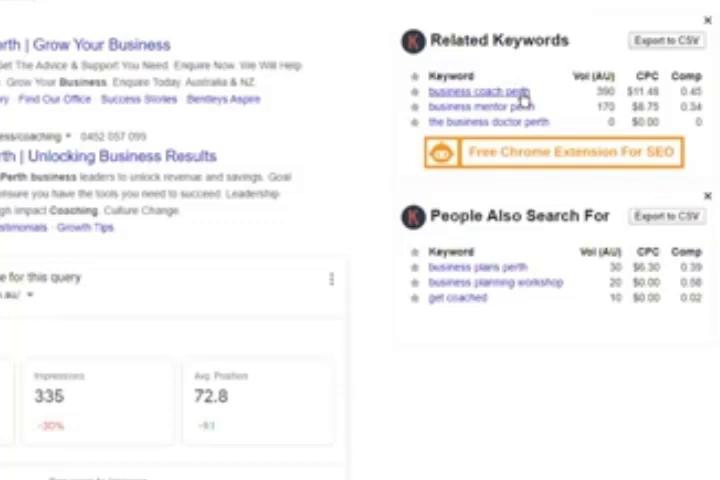
{"action": "double_click", "coordinate": [592, 91]}
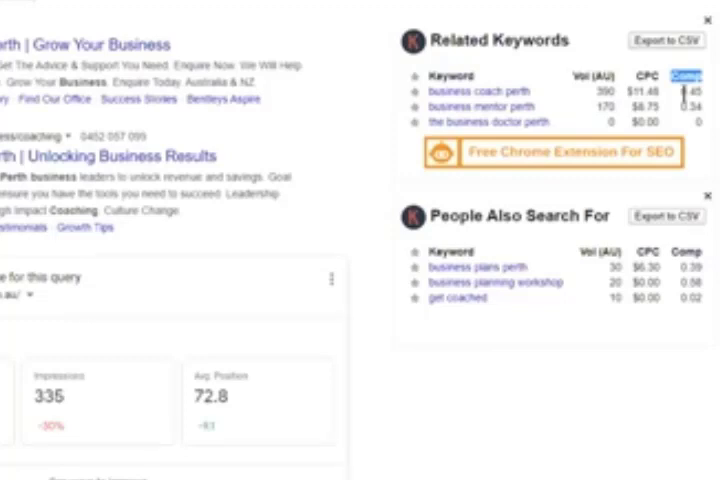
{"action": "mouse_move", "coordinate": [698, 92]}
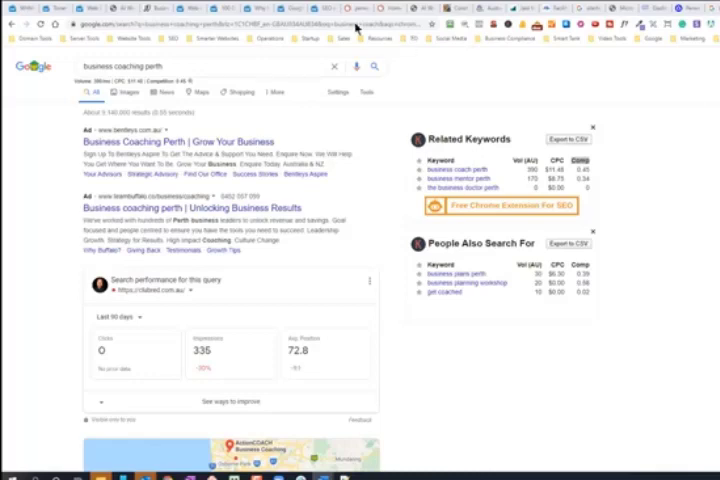
{"action": "mouse_move", "coordinate": [654, 232]}
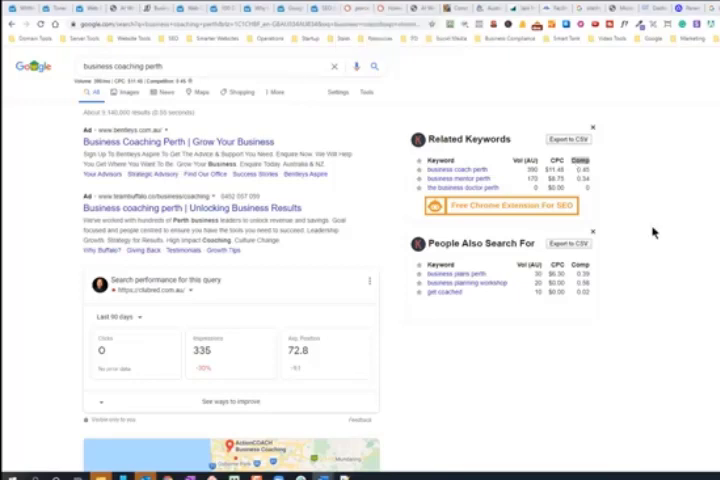
{"action": "mouse_move", "coordinate": [653, 232]}
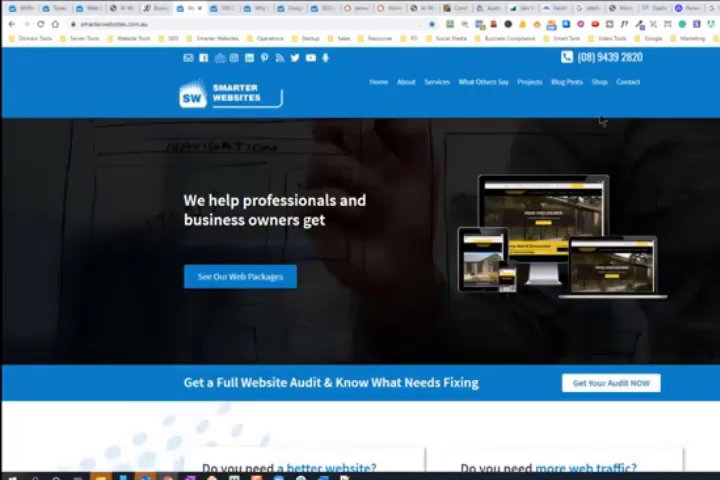
Reveal the Smarter Websites services menu listing SEO, web packages and audits
{"action": "left_click", "coordinate": [628, 82]}
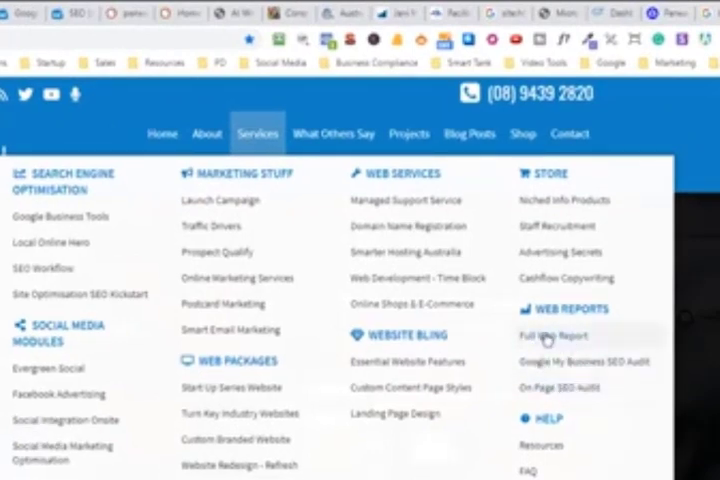
{"action": "mouse_move", "coordinate": [560, 373]}
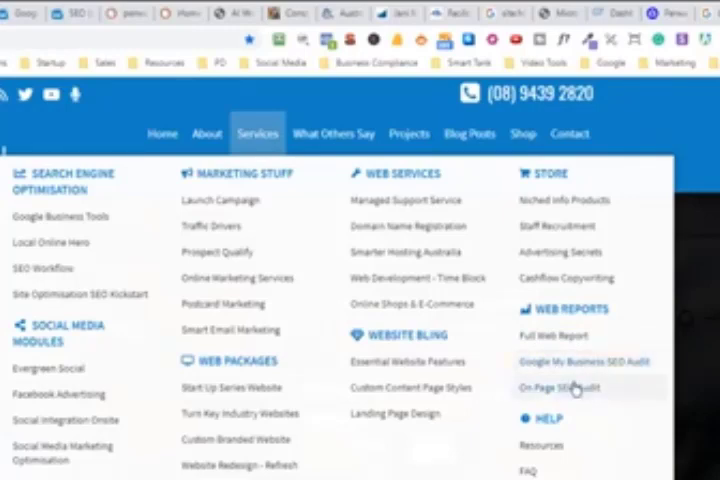
{"action": "mouse_move", "coordinate": [573, 349]}
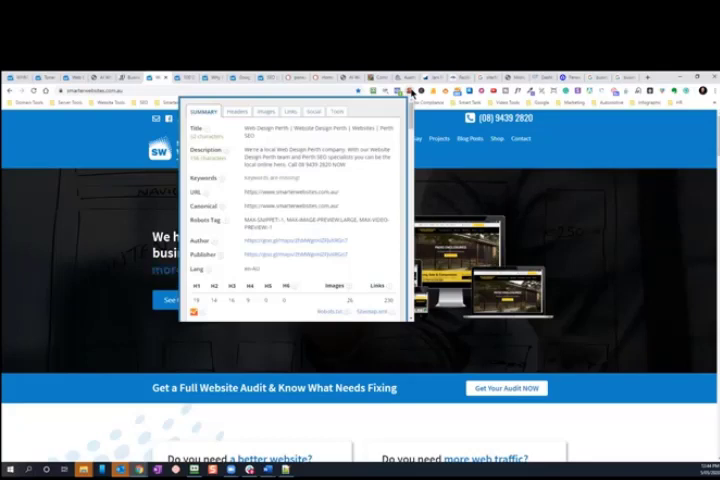
{"action": "mouse_move", "coordinate": [680, 207]}
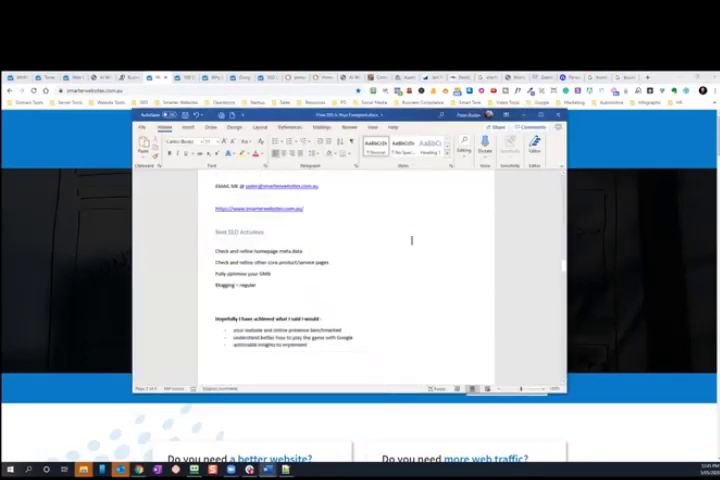
Scroll to Best SEO Activities and highlight the bullet about benchmarking your website
{"action": "scroll", "scroll_direction": "down", "scroll_amount": 3}
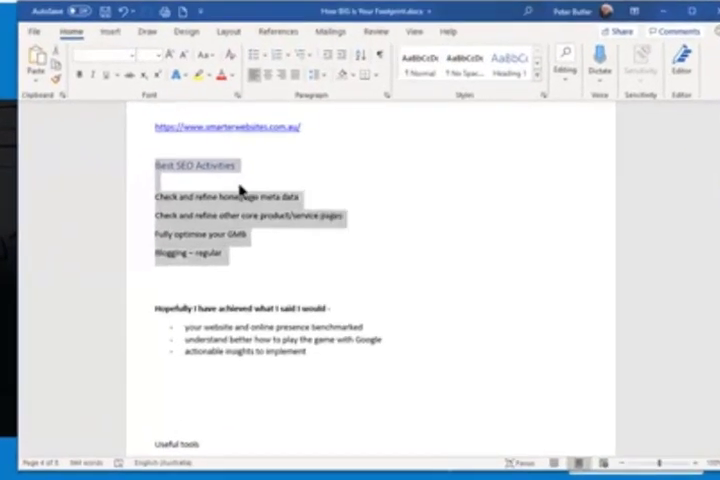
{"action": "left_click", "coordinate": [237, 196]}
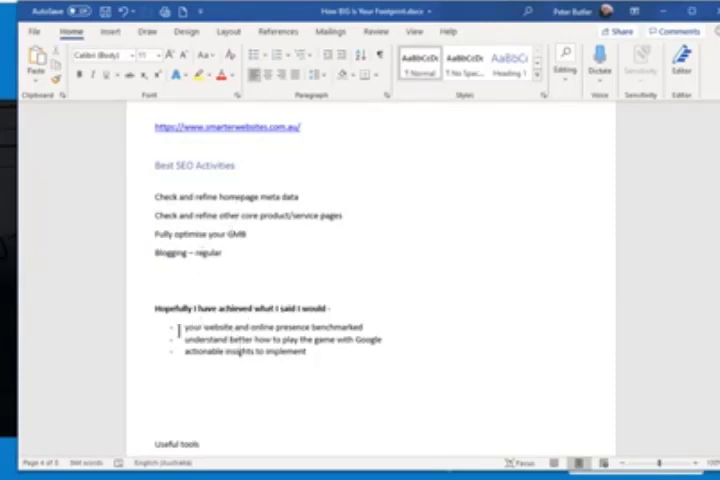
{"action": "left_click_drag", "start_coordinate": [177, 327], "coordinate": [365, 327]}
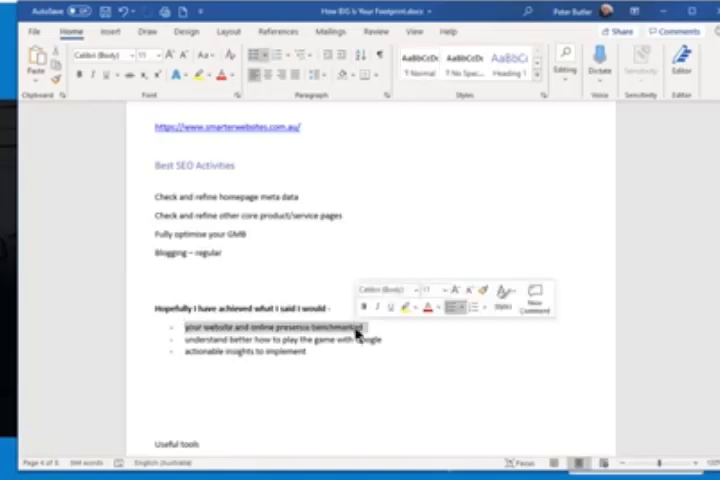